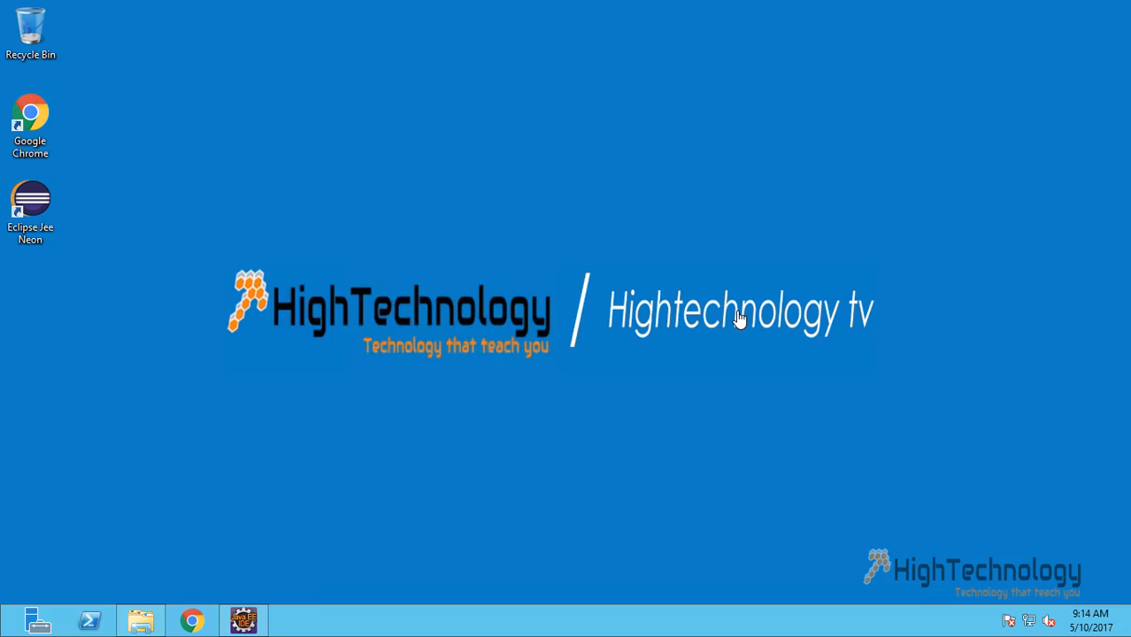
mouse_move(271, 606)
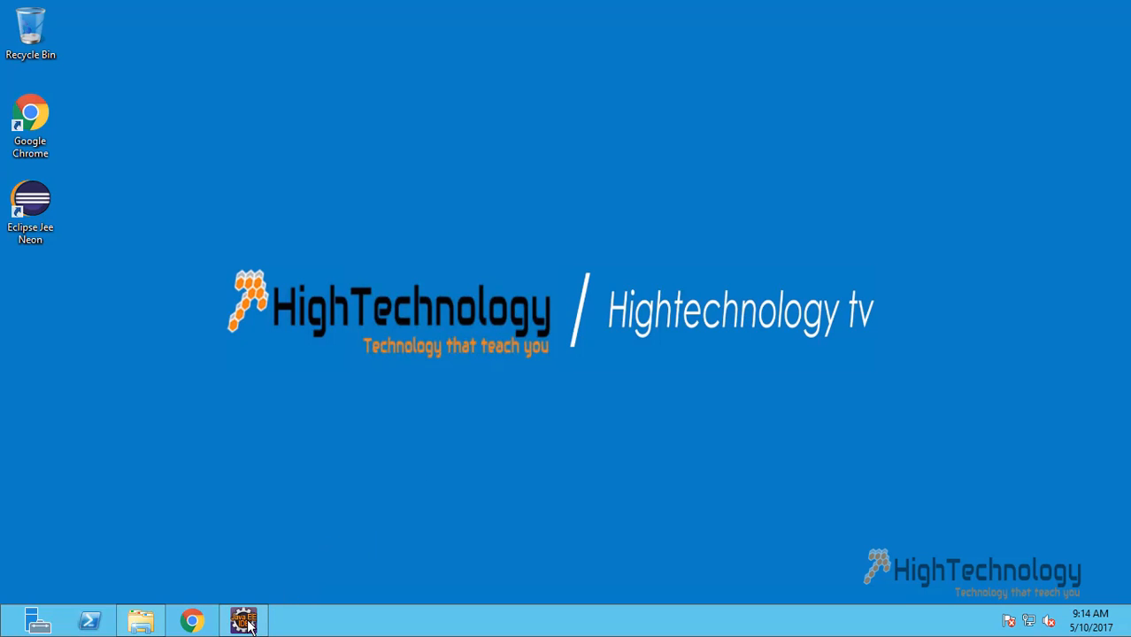
Step: Open SQL Console 1 on SYSTEMDB@HXE (SYSTEM) from the Systems view
click(243, 620)
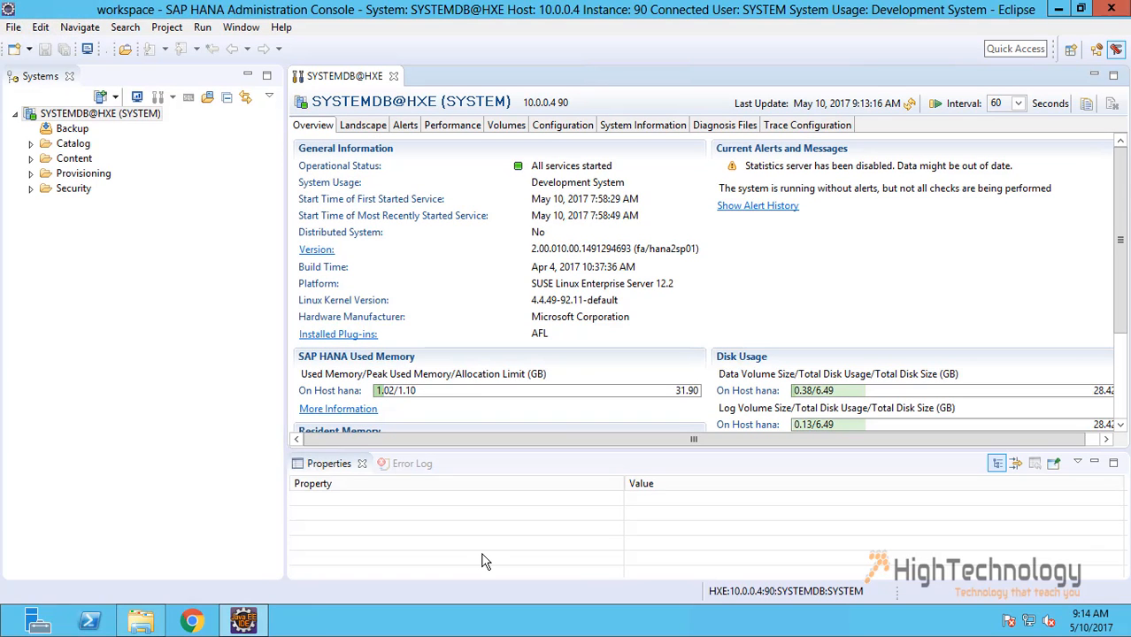
mouse_move(175, 221)
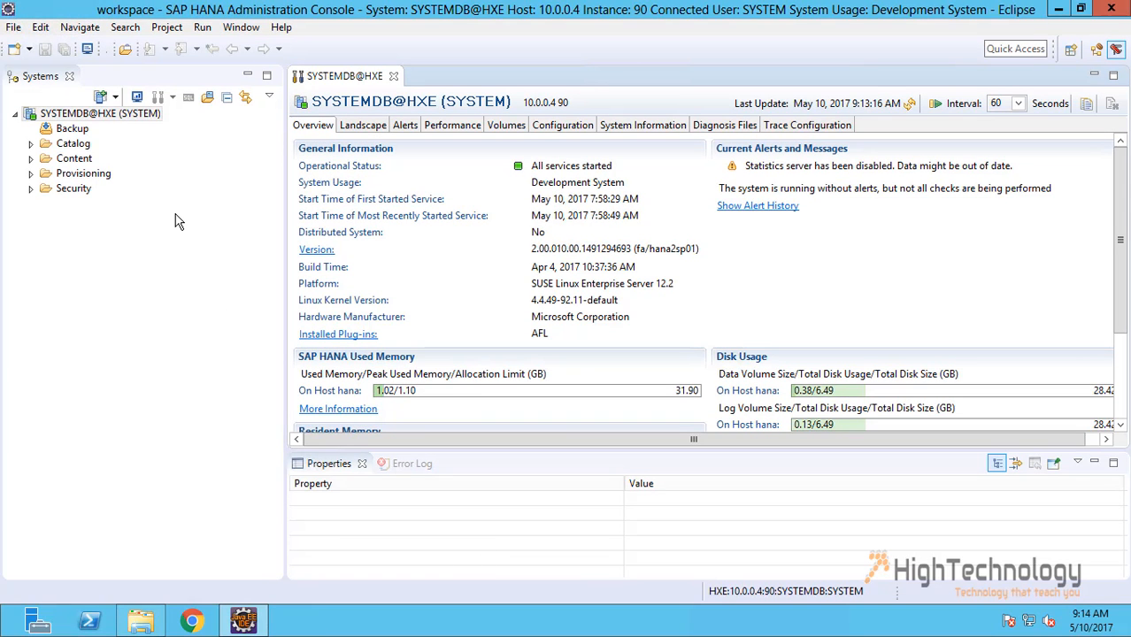
mouse_move(158, 218)
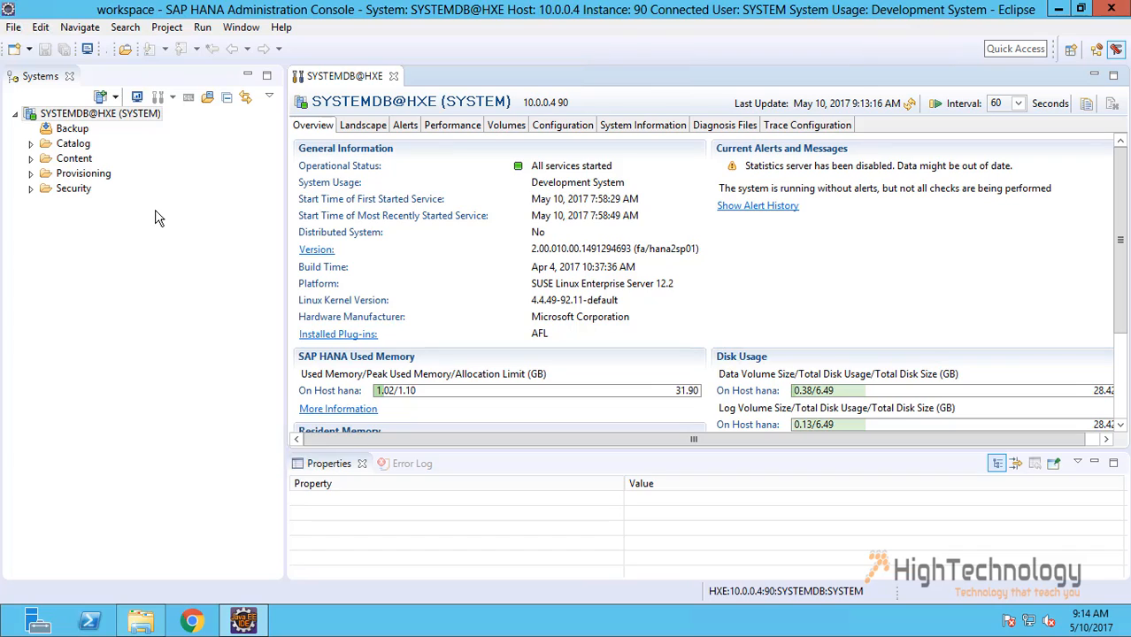
mouse_move(126, 129)
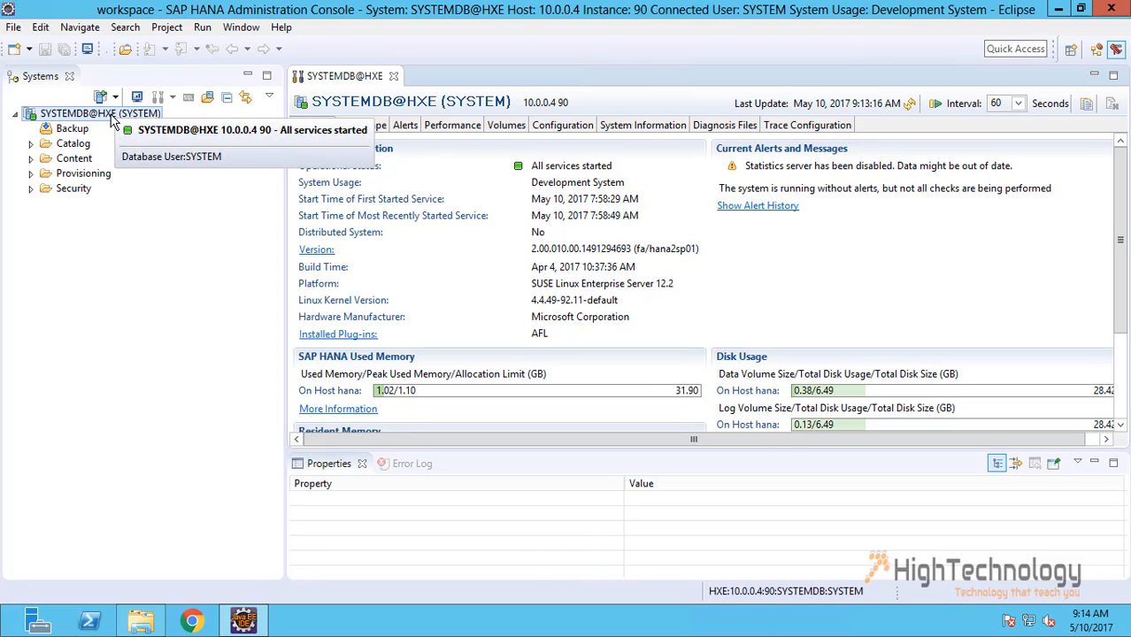
right_click(95, 114)
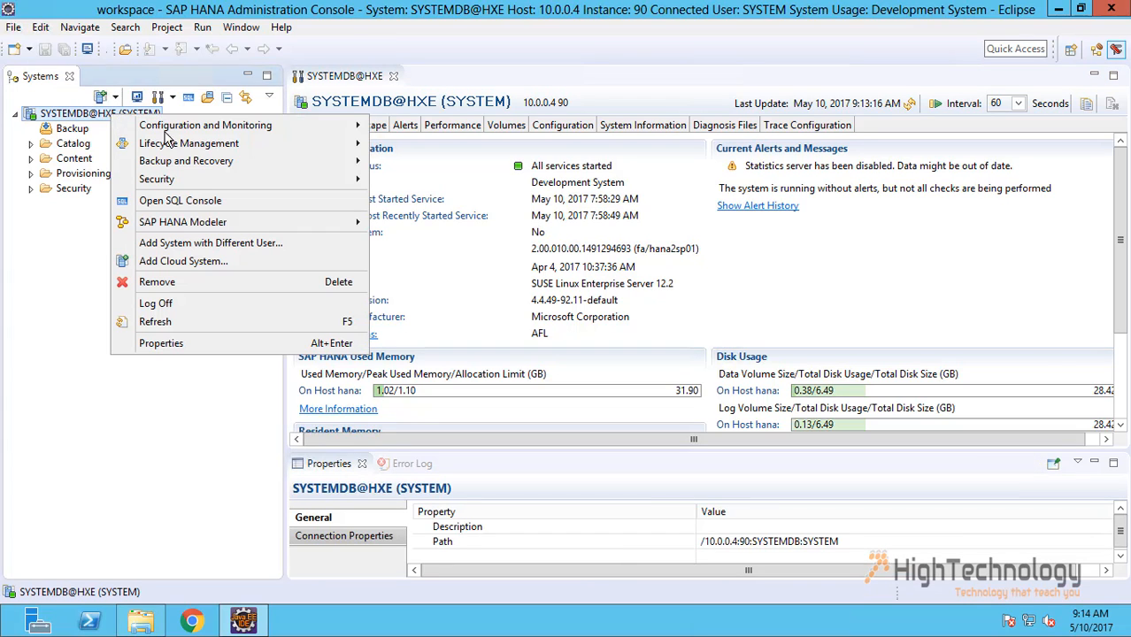
mouse_move(179, 200)
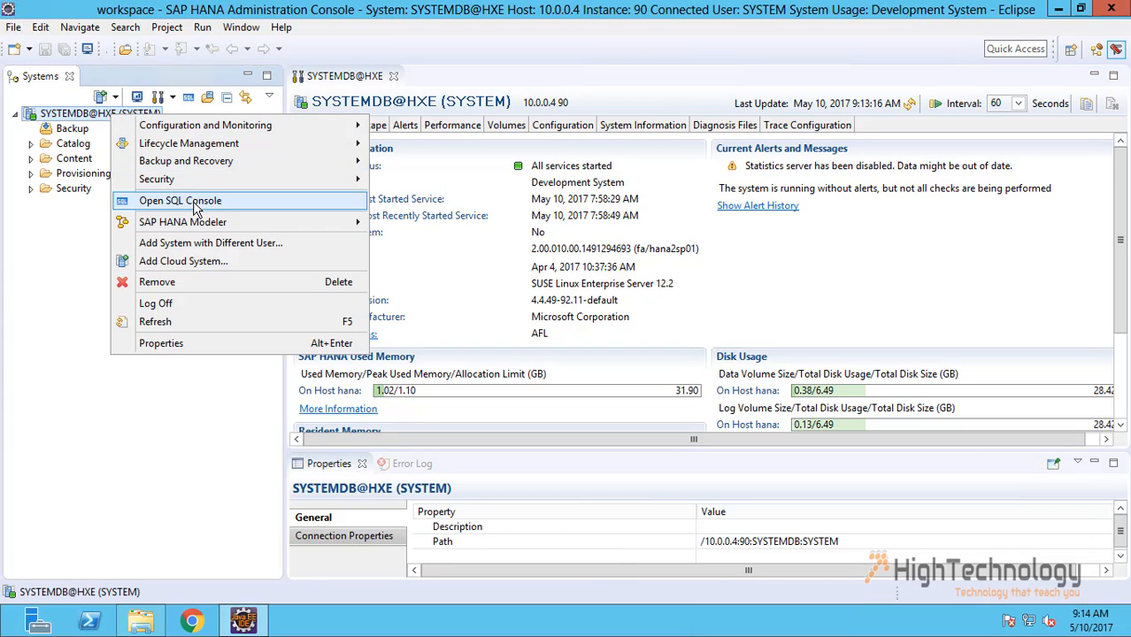
click(179, 200)
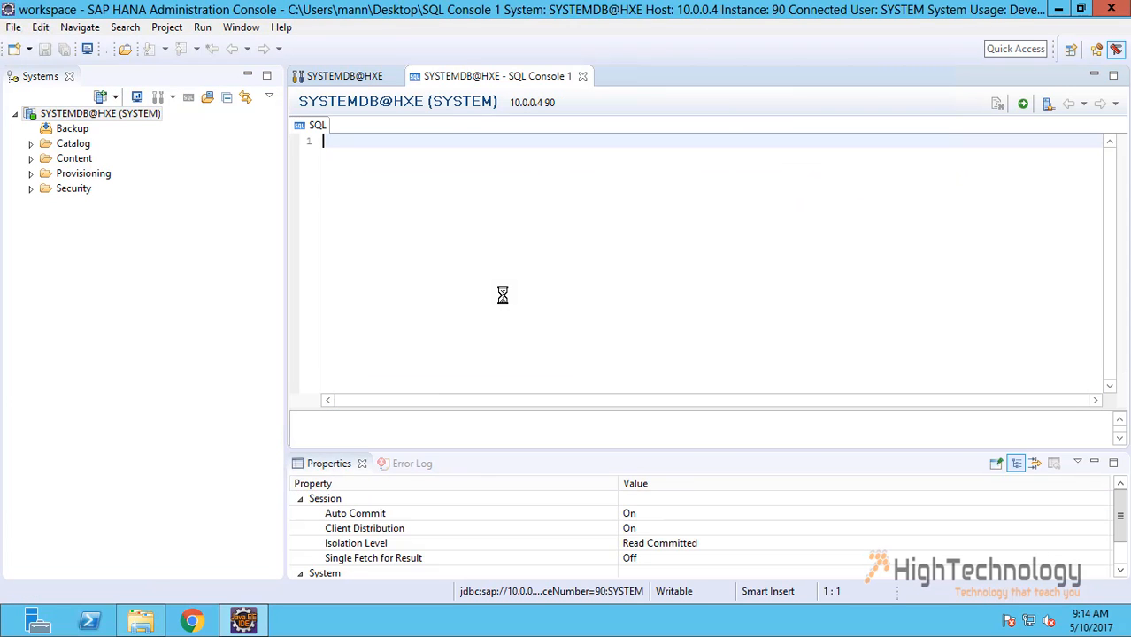
text(C)
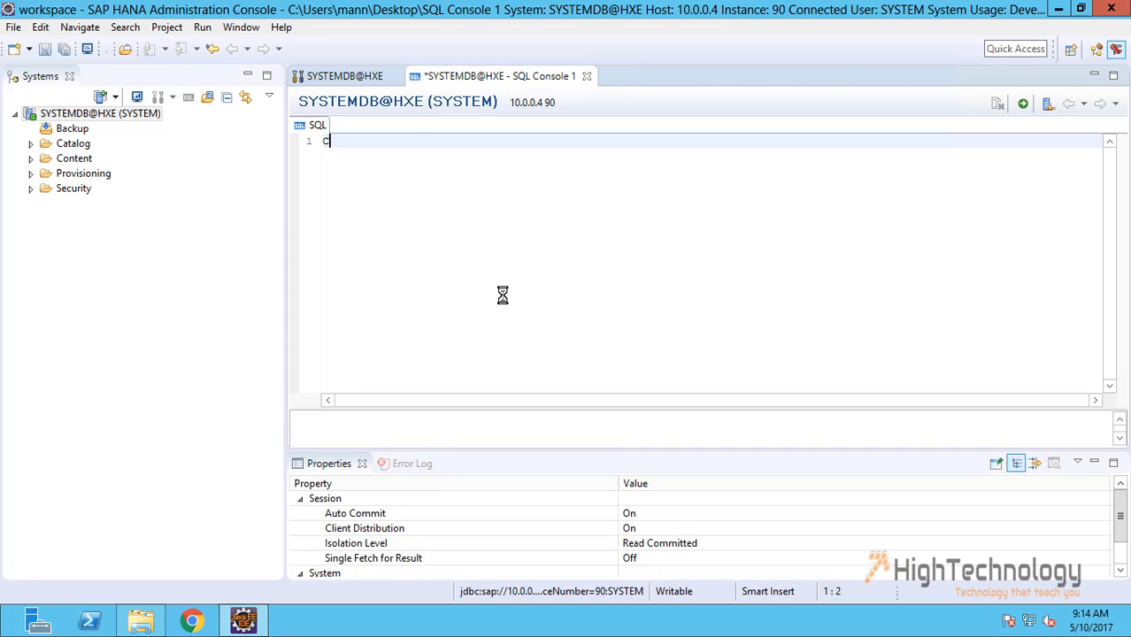
text(CREATE)
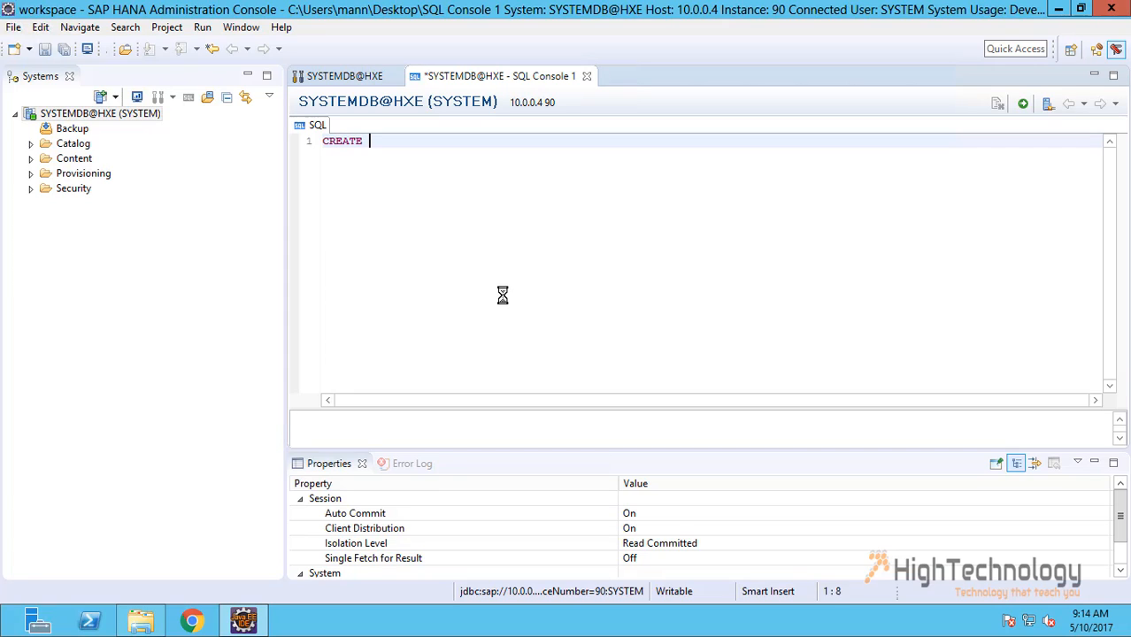
text(DATABA)
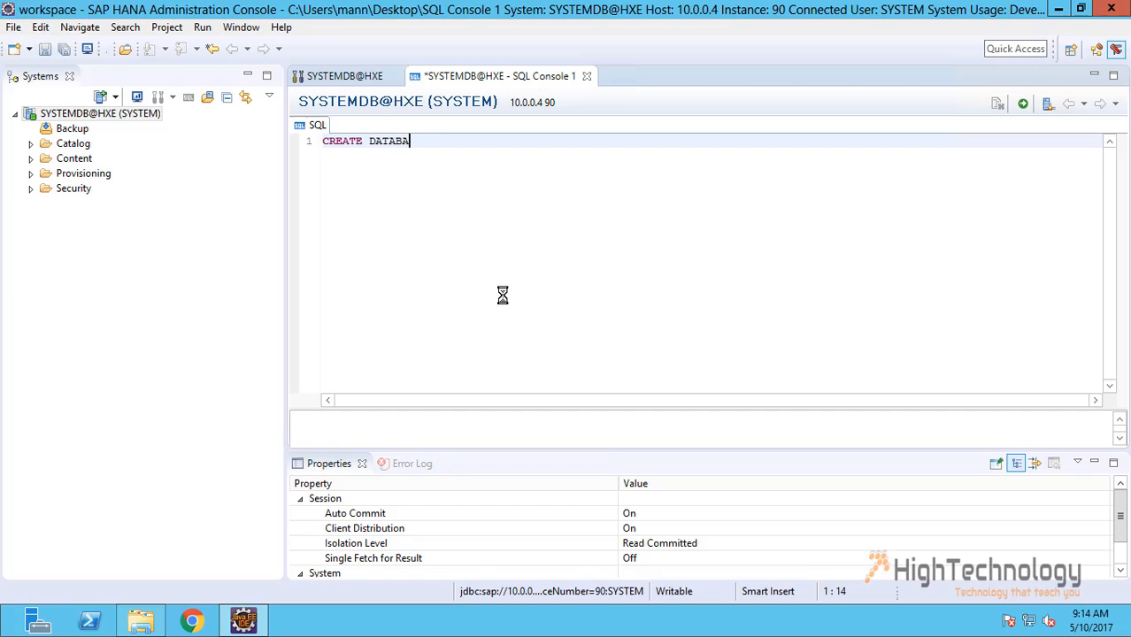
text(SE)
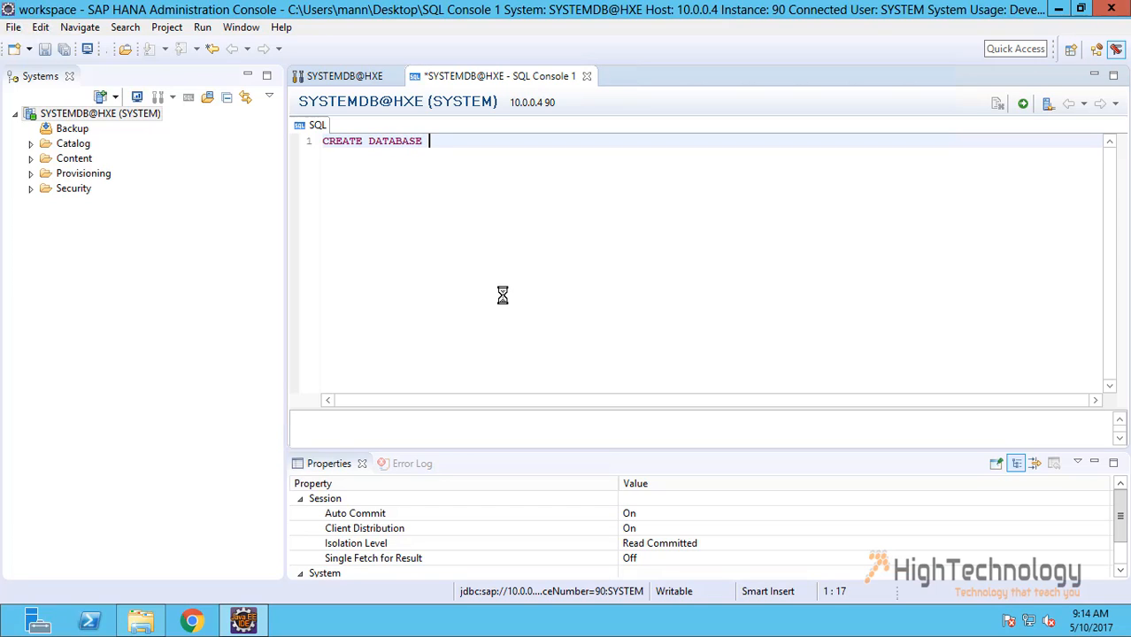
text(TRAINING)
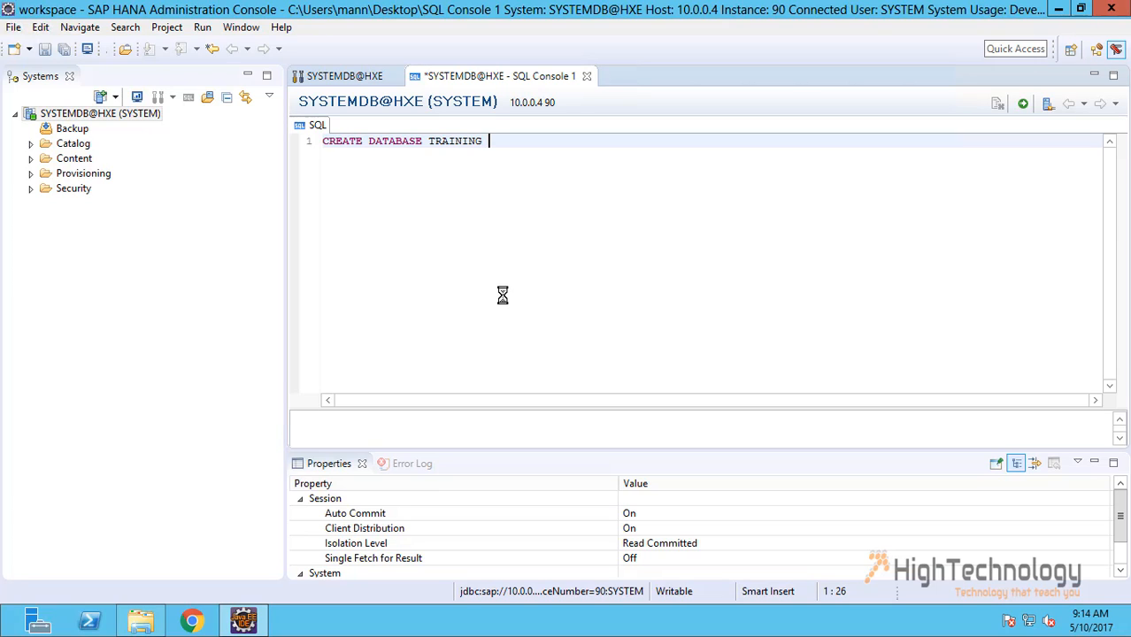
text(SYSTEM U)
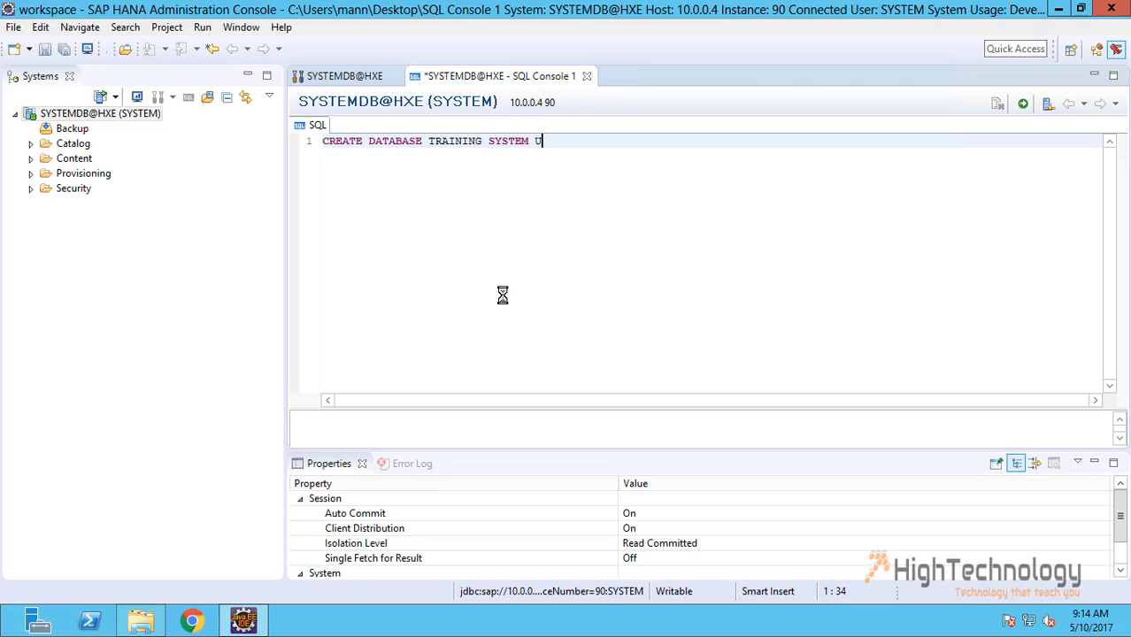
text(SER)
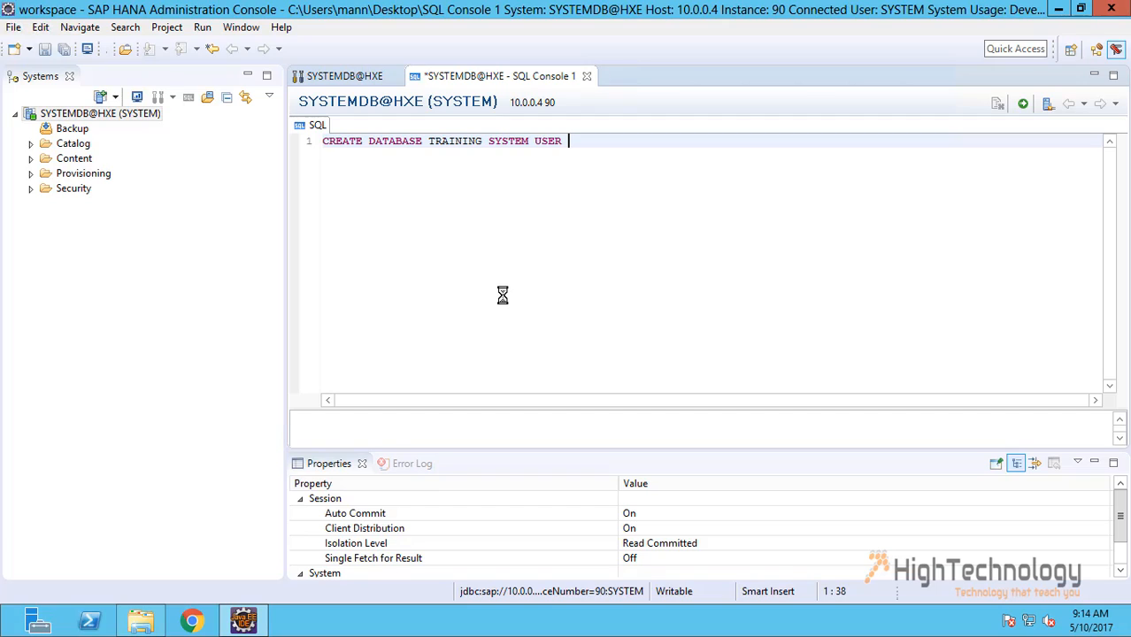
text(PASS)
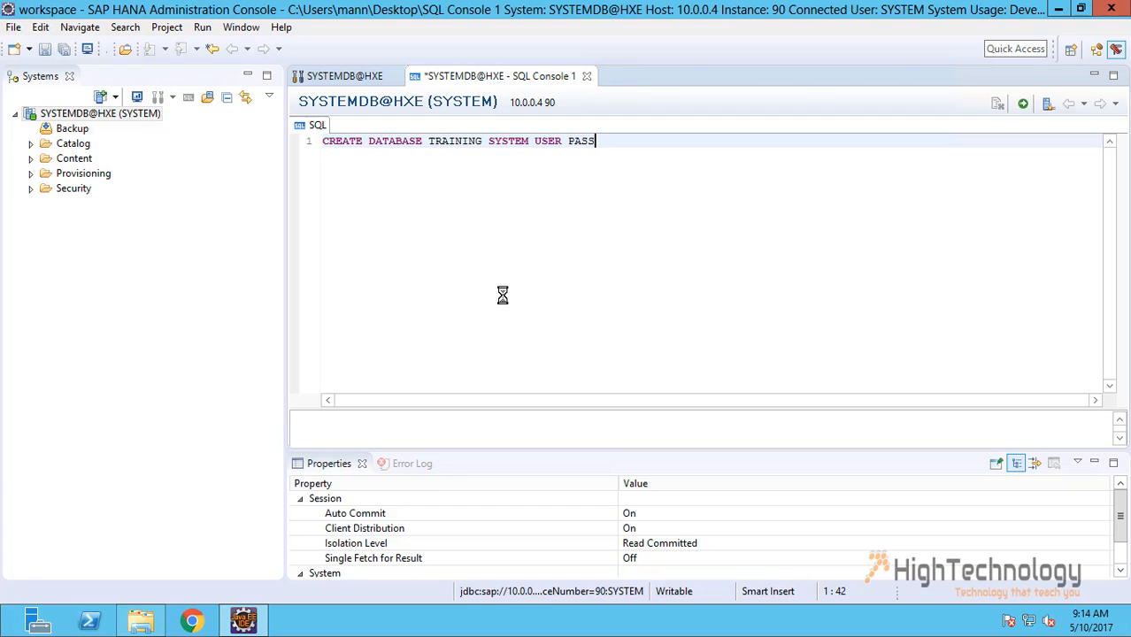
text(W)
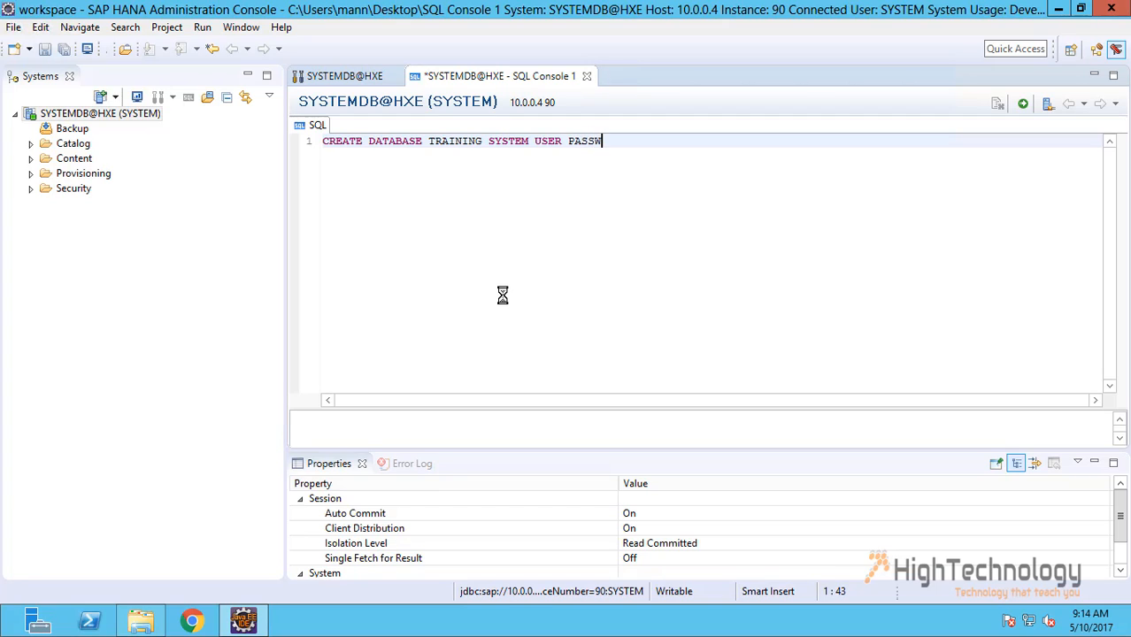
text(WORD)
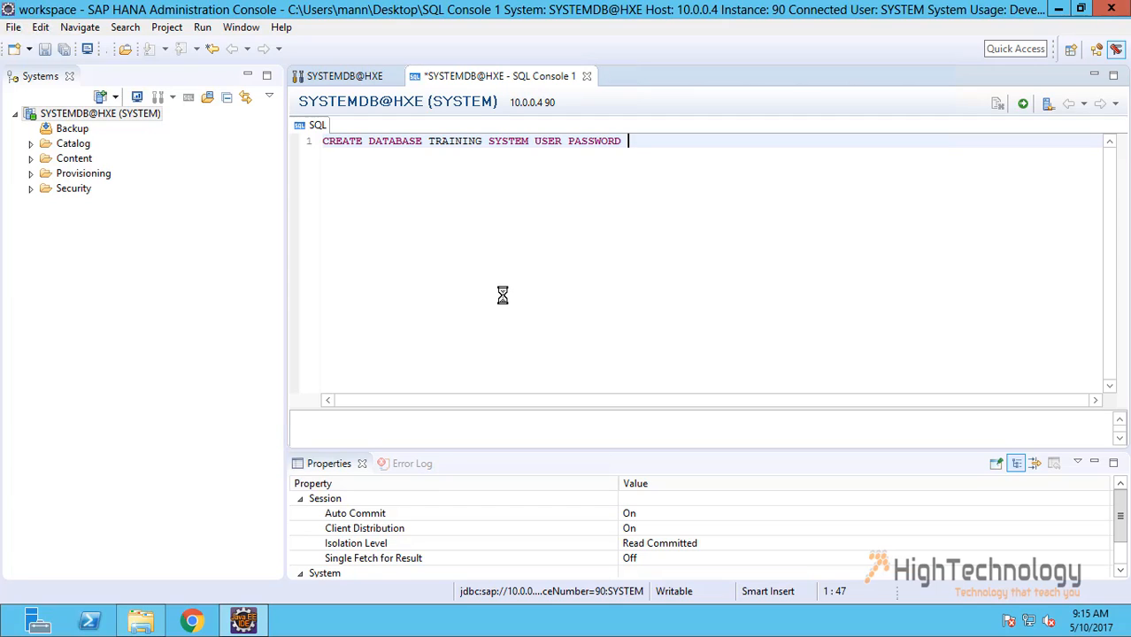
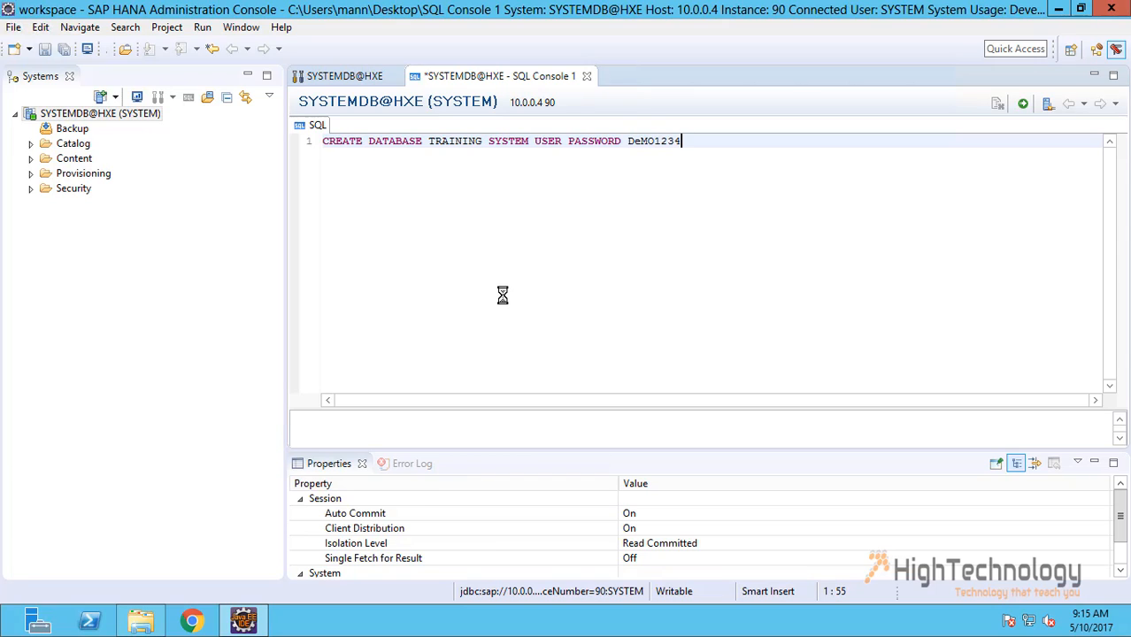
text(;)
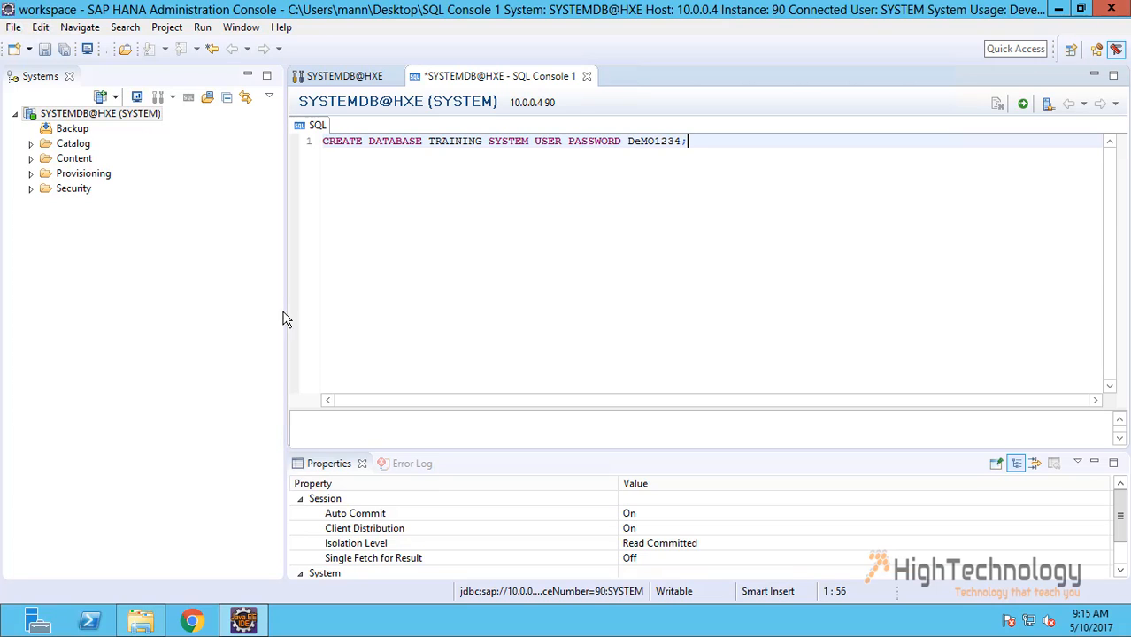
mouse_move(450, 162)
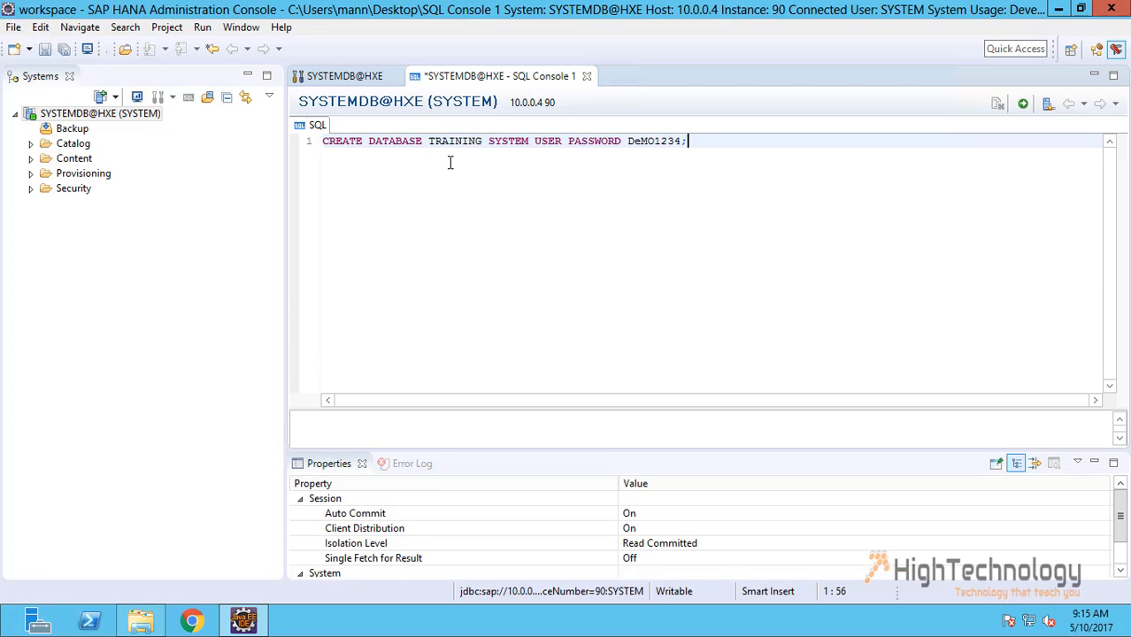
mouse_move(571, 152)
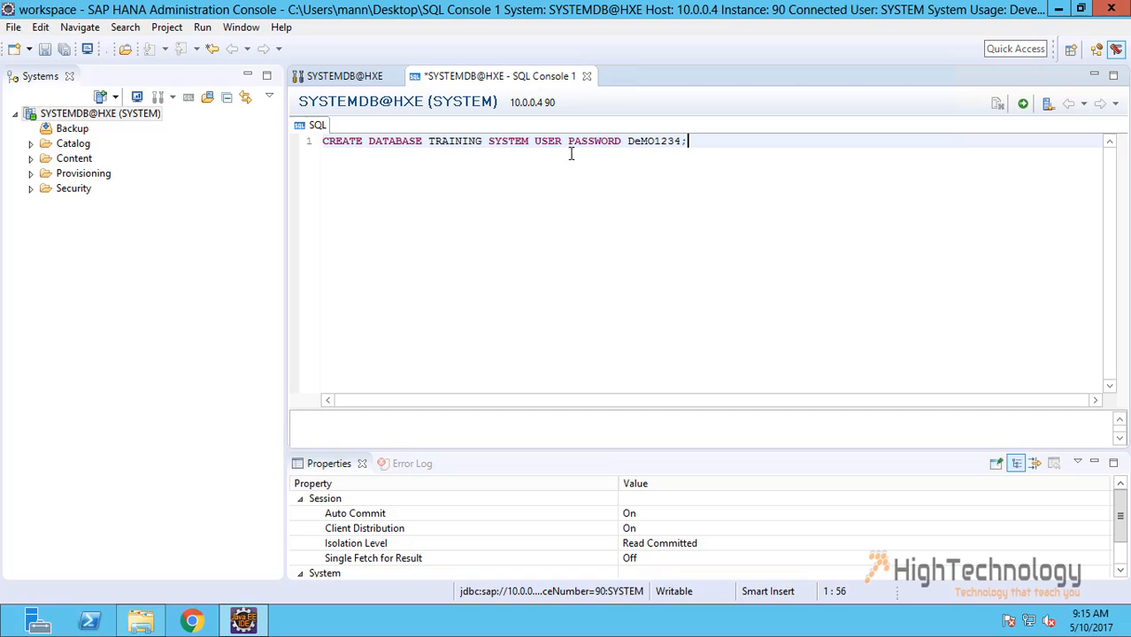
mouse_move(614, 183)
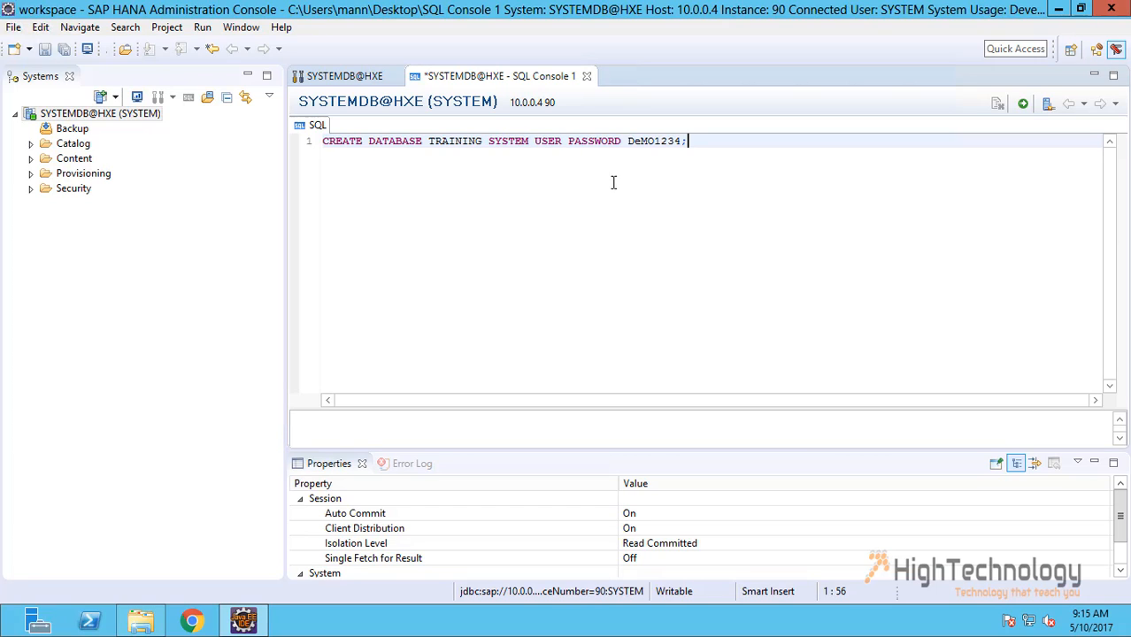
mouse_move(667, 169)
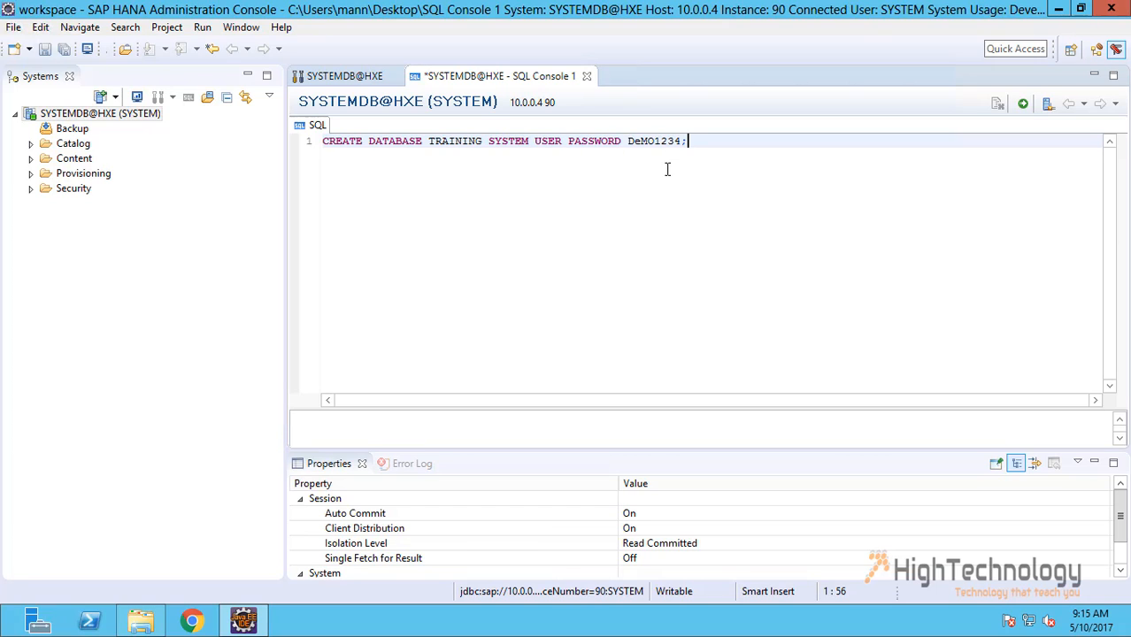
mouse_move(936, 216)
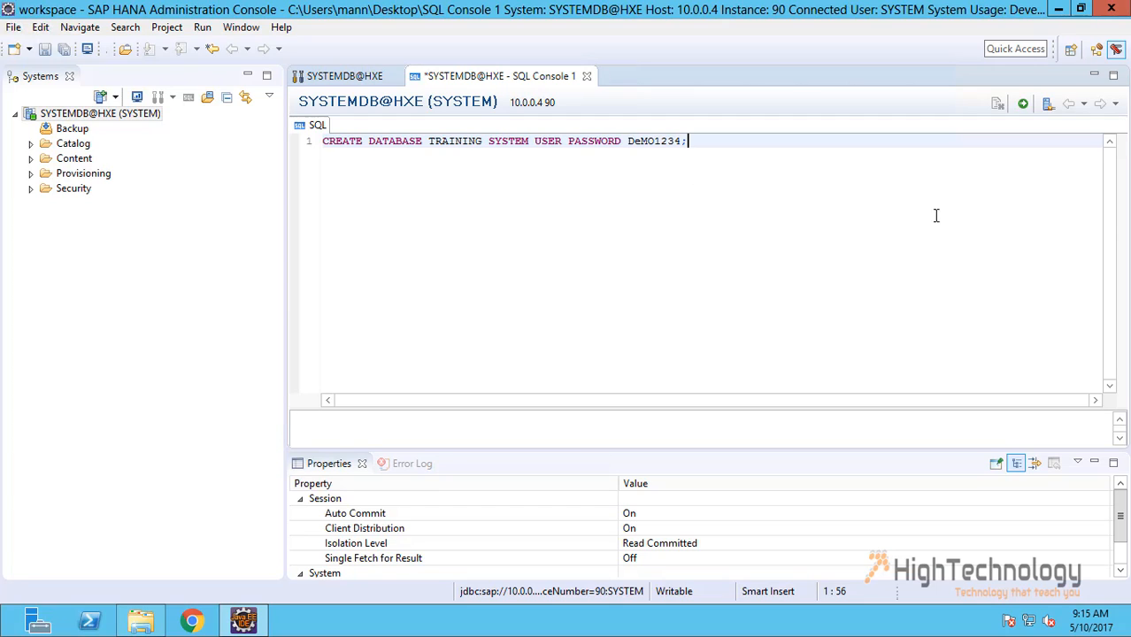
mouse_move(710, 343)
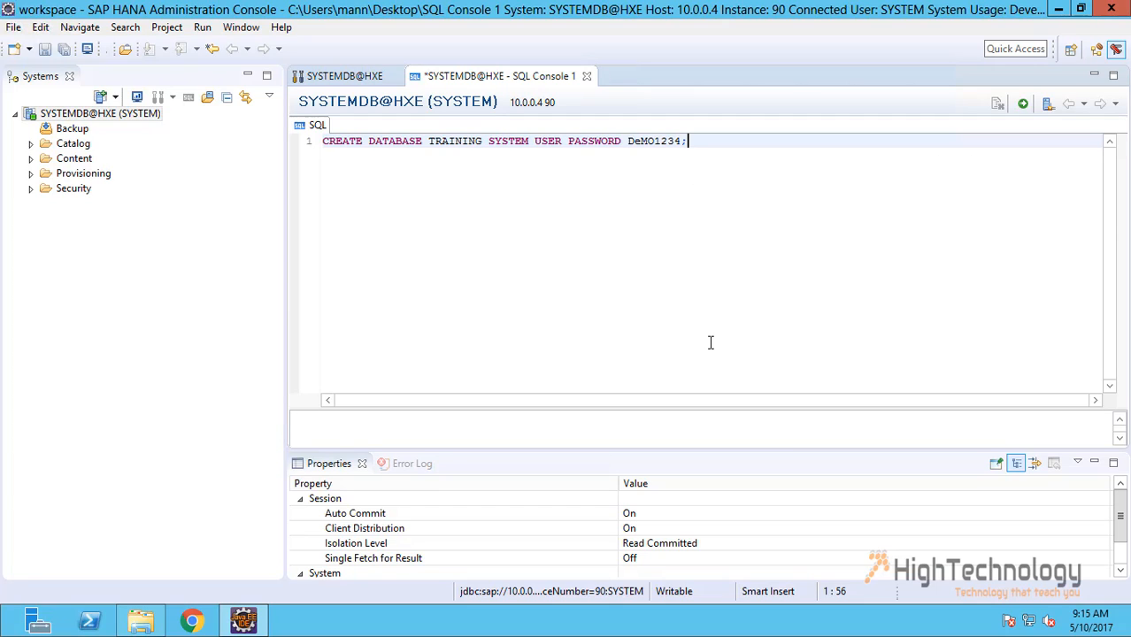
mouse_move(822, 317)
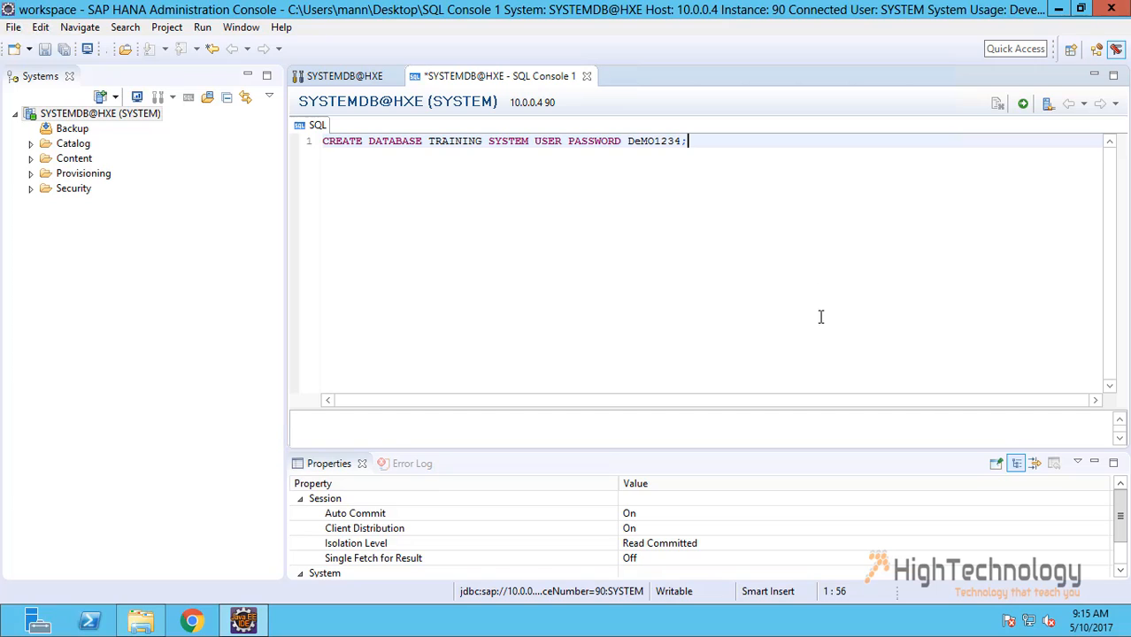
mouse_move(1024, 104)
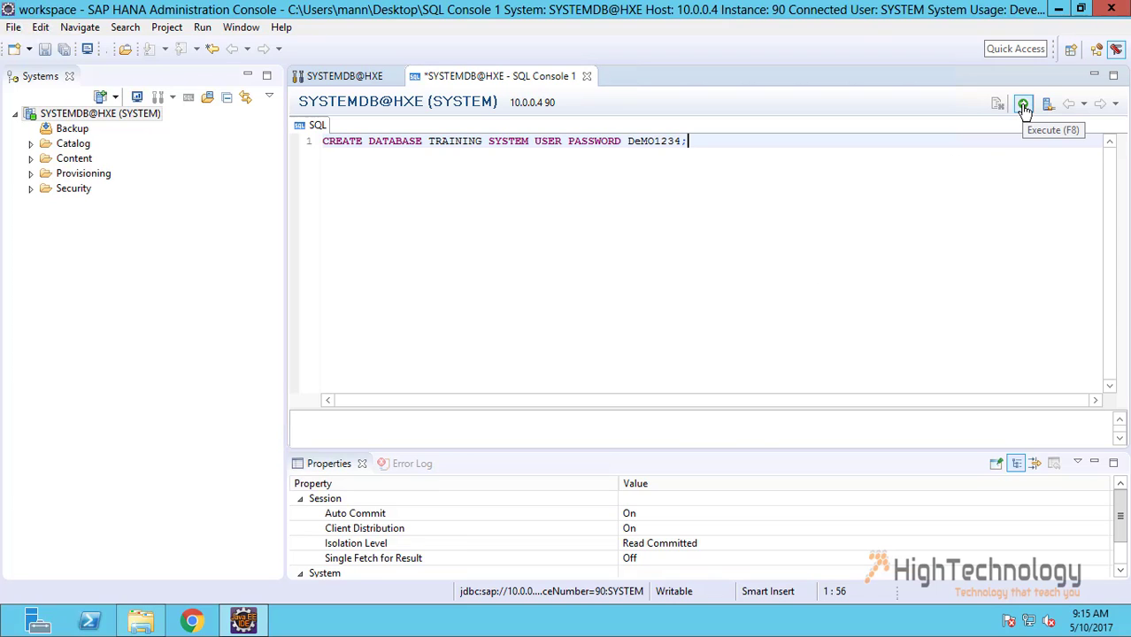
Step: Execute the CREATE DATABASE TRAINING statement and wait while it runs
click(1023, 104)
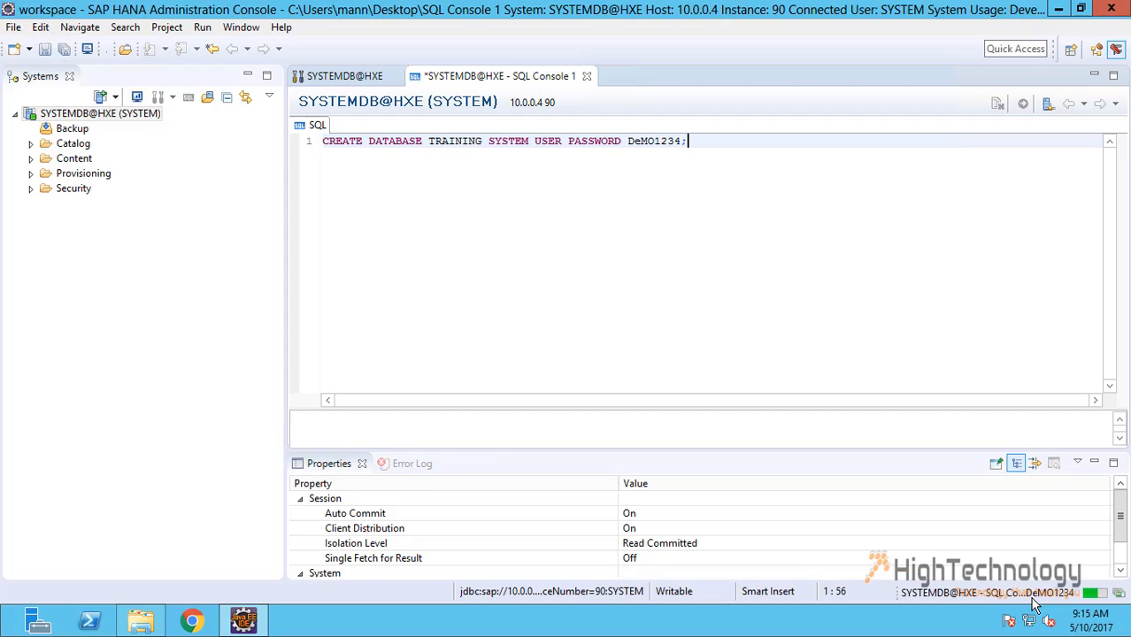
mouse_move(729, 377)
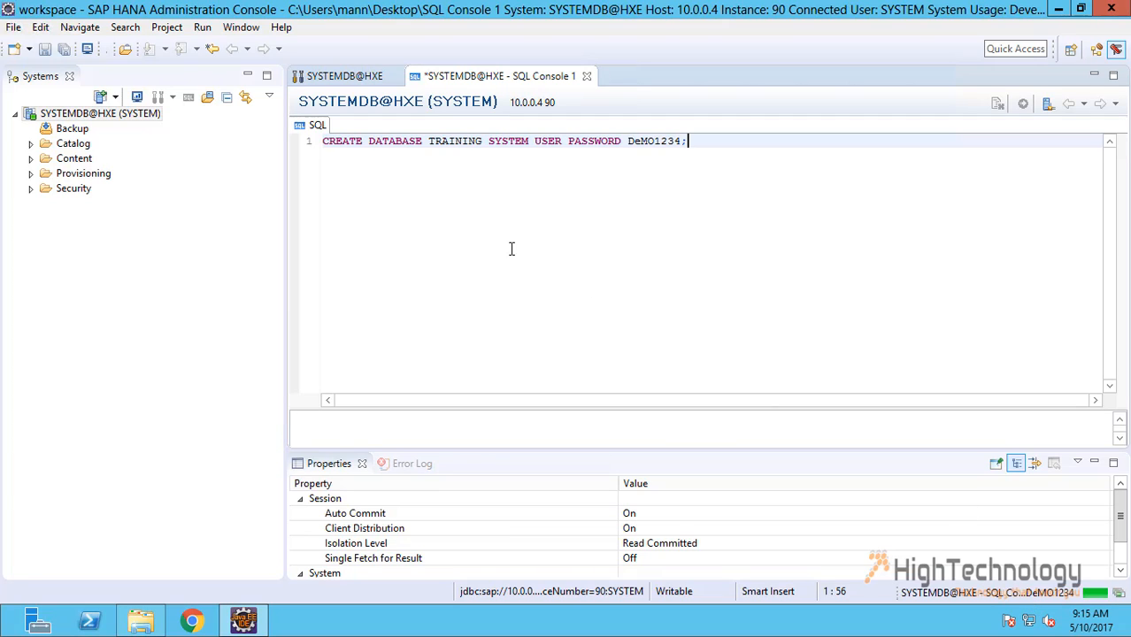
mouse_move(621, 381)
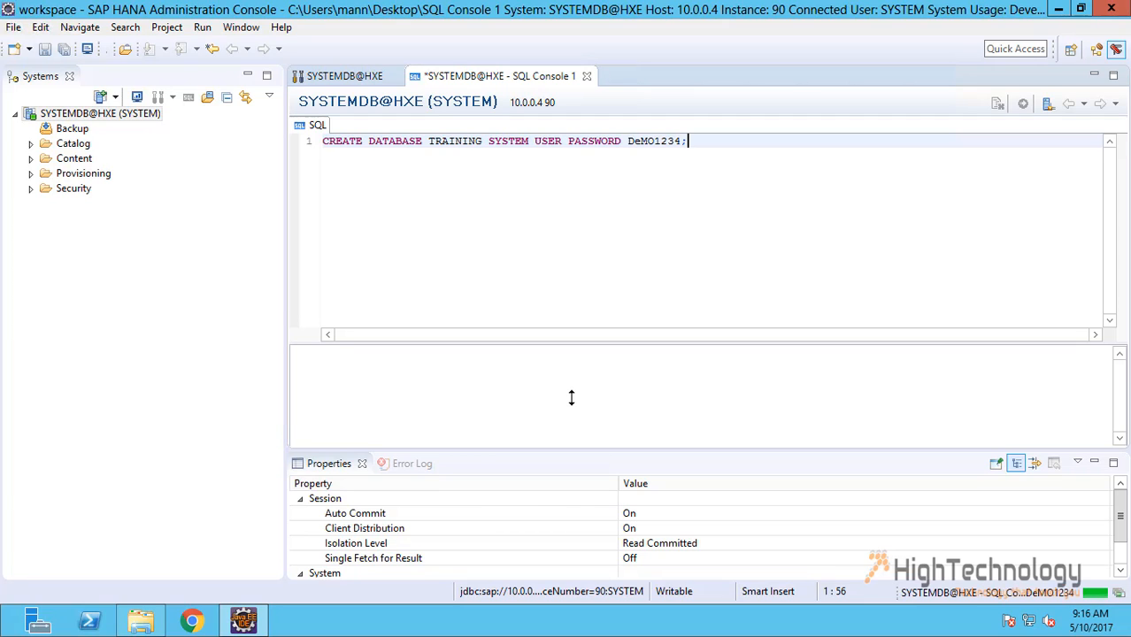
mouse_move(536, 284)
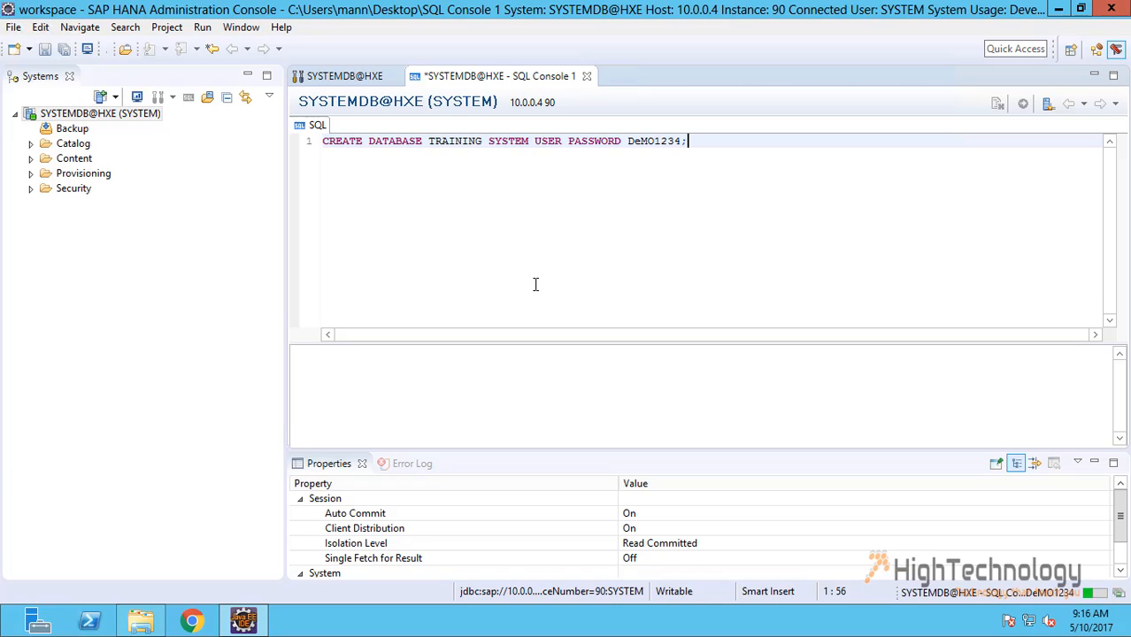
mouse_move(561, 391)
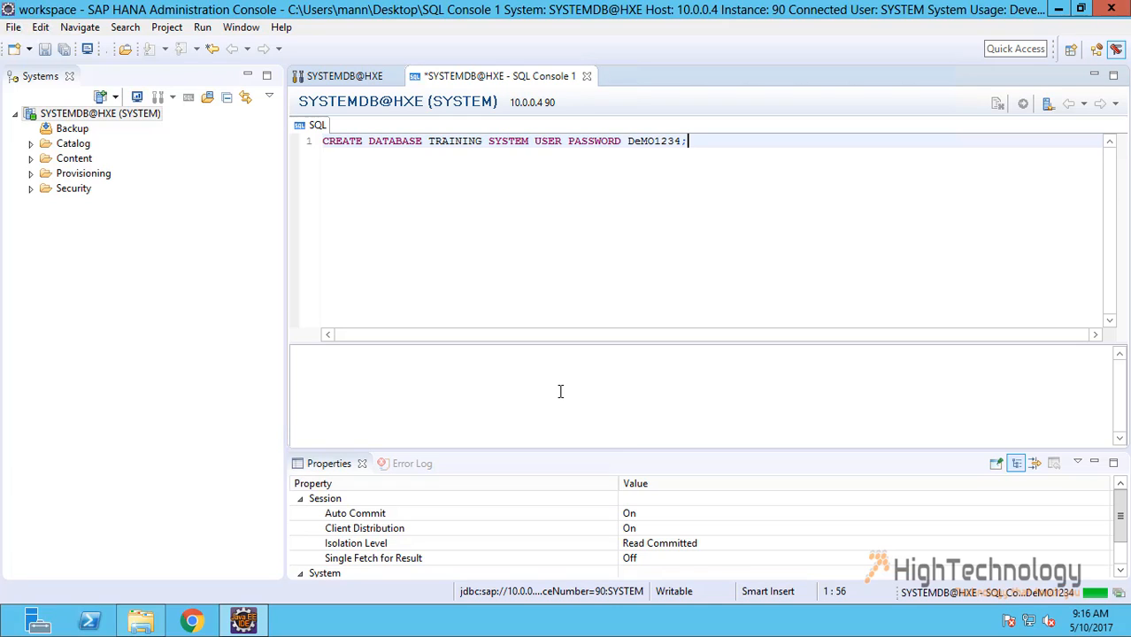
Step: Confirm the statement finished successfully in about 59 seconds with 0 rows affected
click(1022, 102)
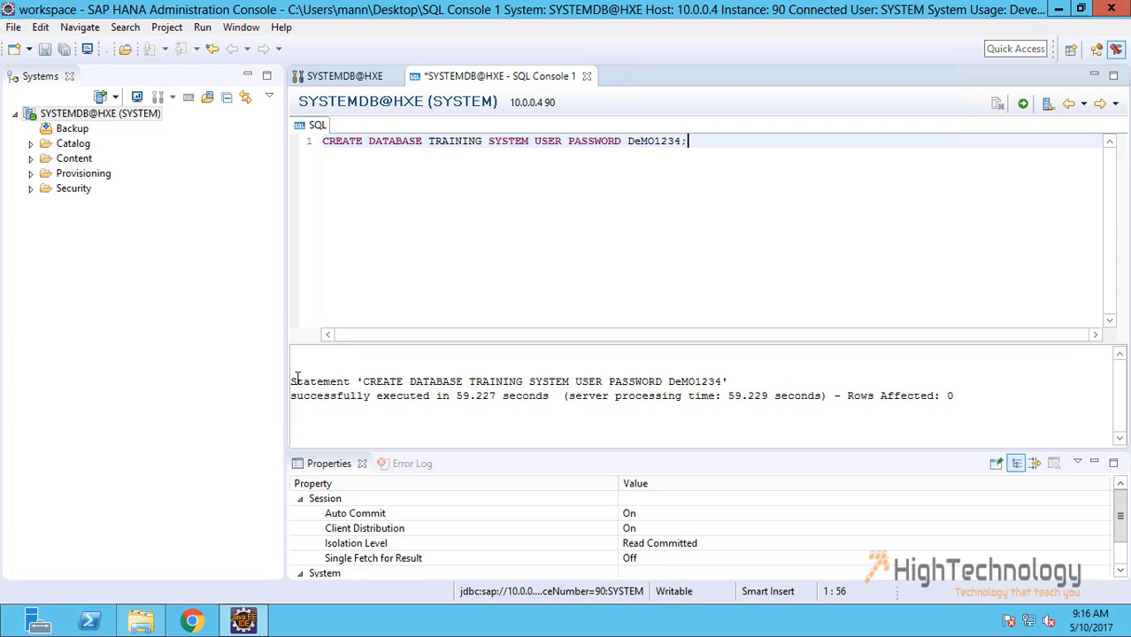
double_click(308, 381)
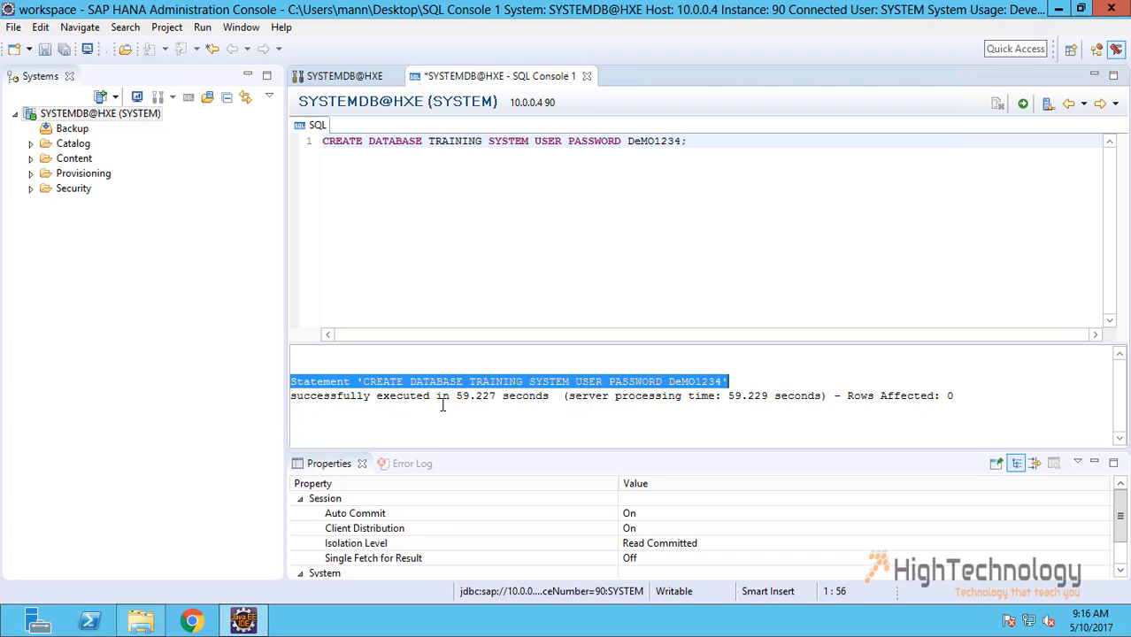
mouse_move(485, 400)
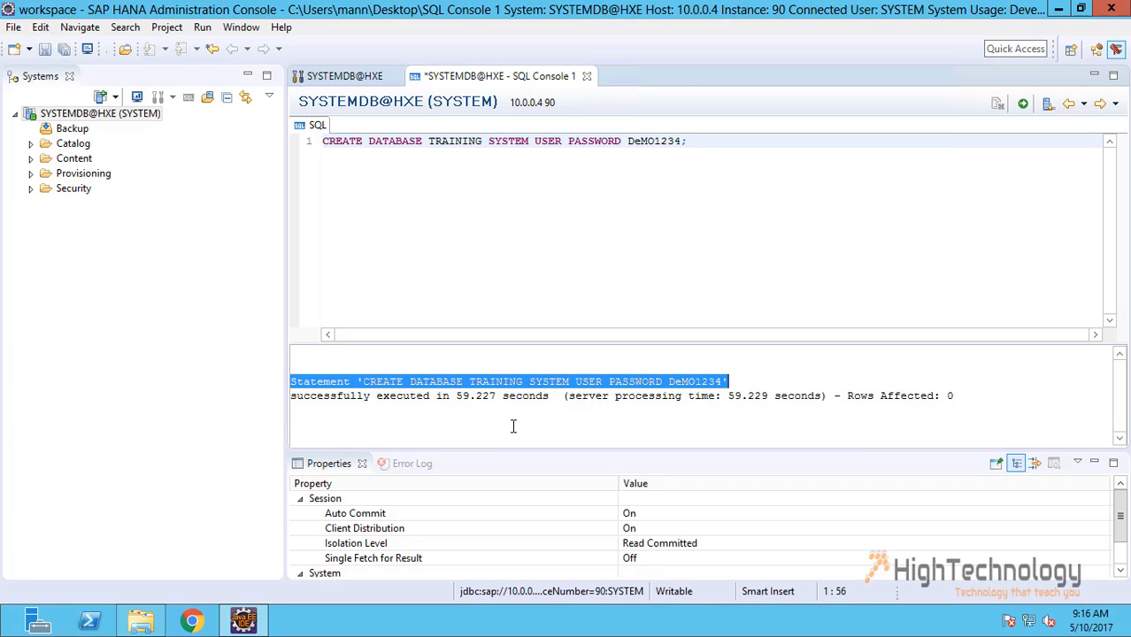
mouse_move(431, 171)
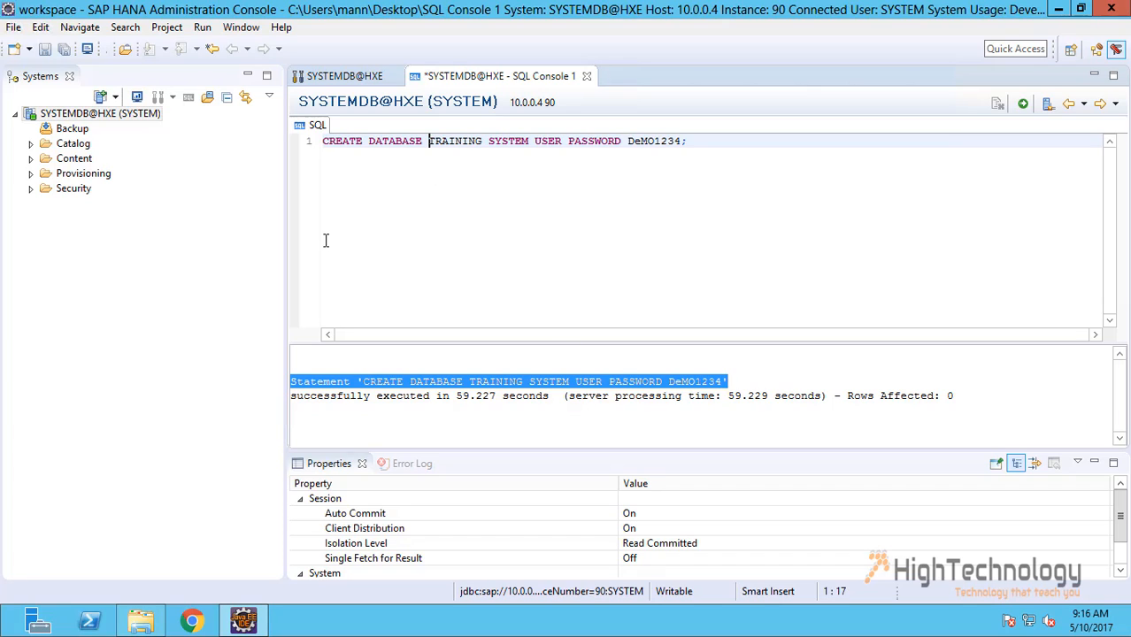
mouse_move(448, 141)
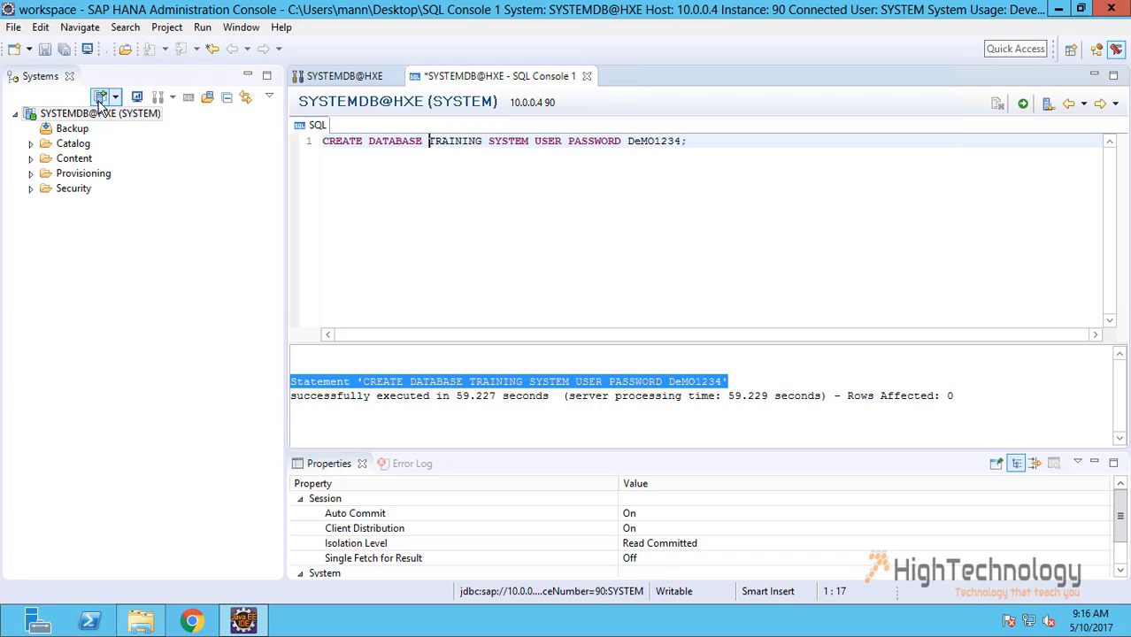
mouse_move(91, 101)
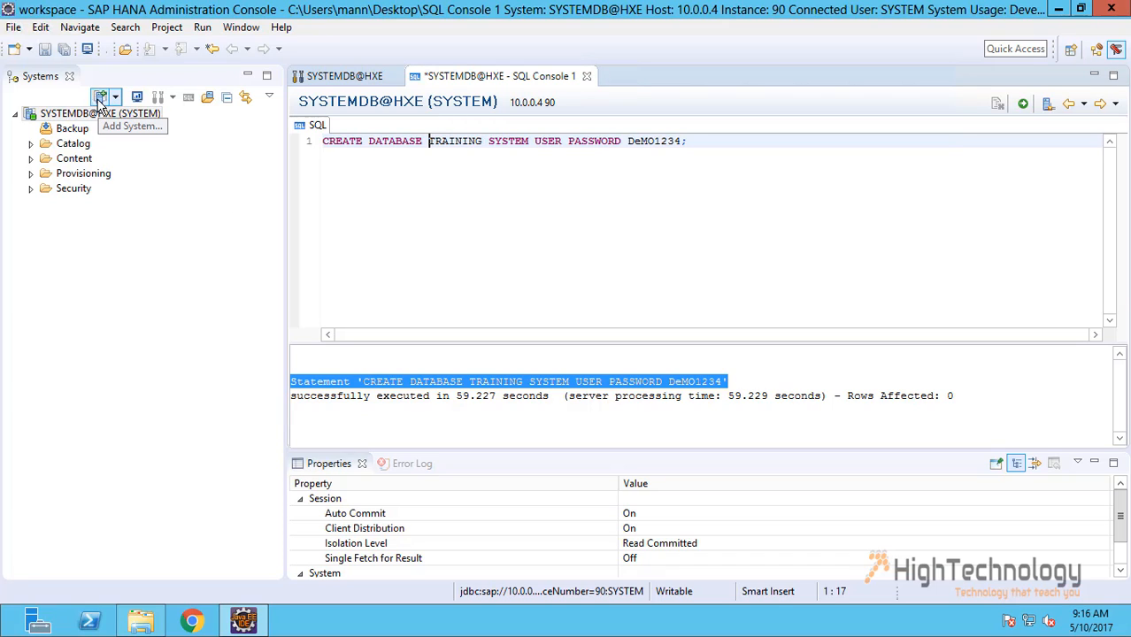
Step: Start the Add System wizard and enter 'hana' as the host name
click(128, 96)
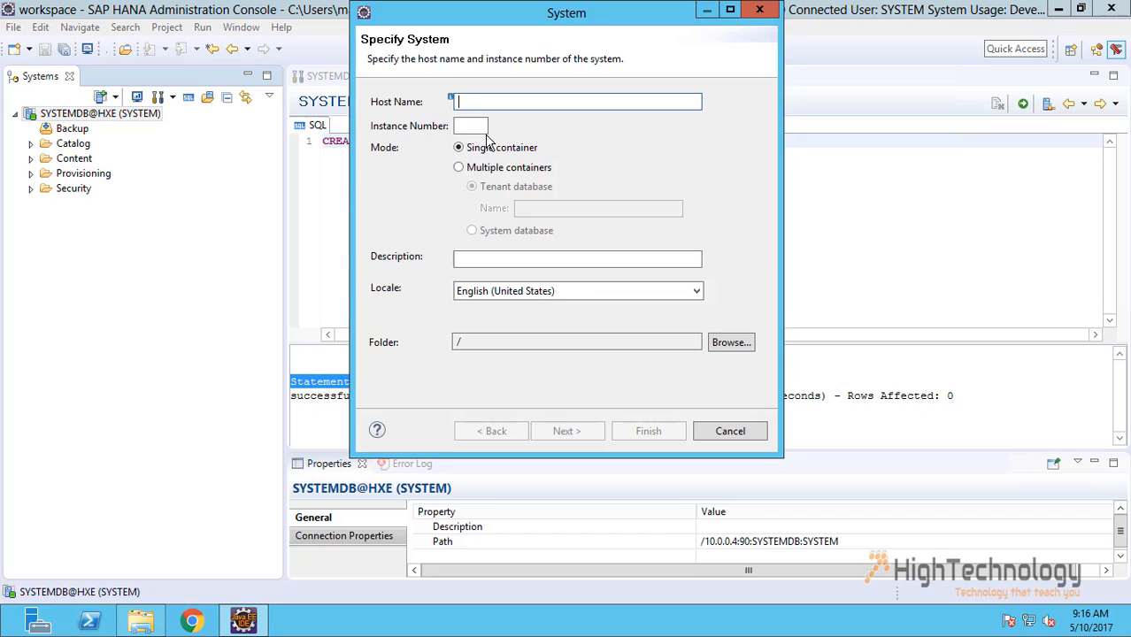
text(HA)
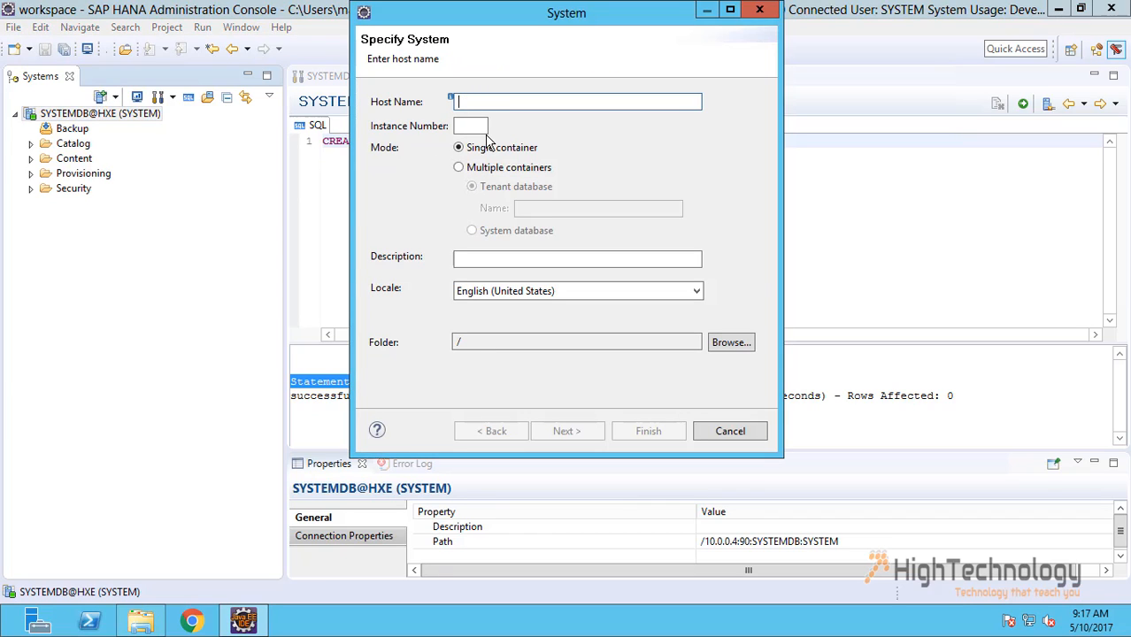
text(hana)
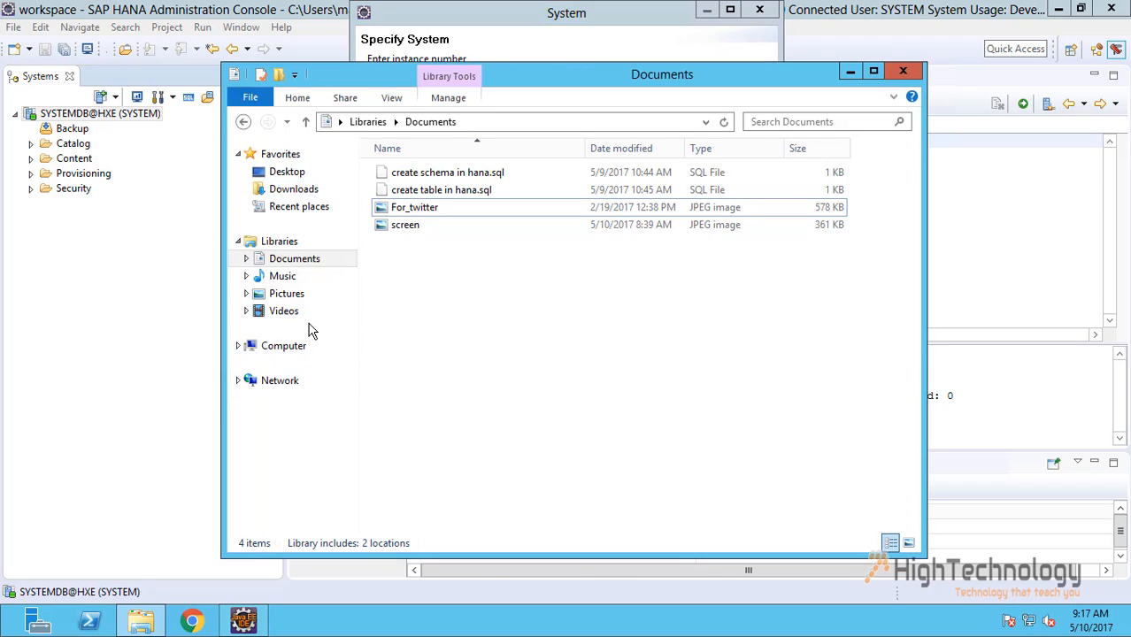
Step: Browse to C:\Windows\System32\Drivers\etc and open the hosts file in Notepad
click(284, 345)
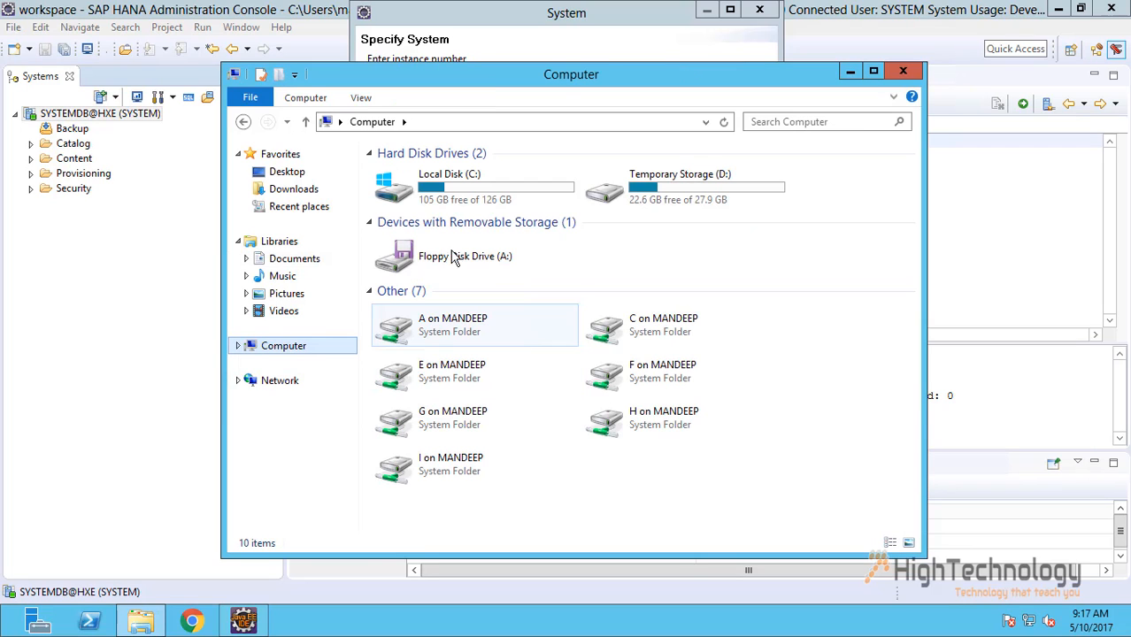
double_click(392, 184)
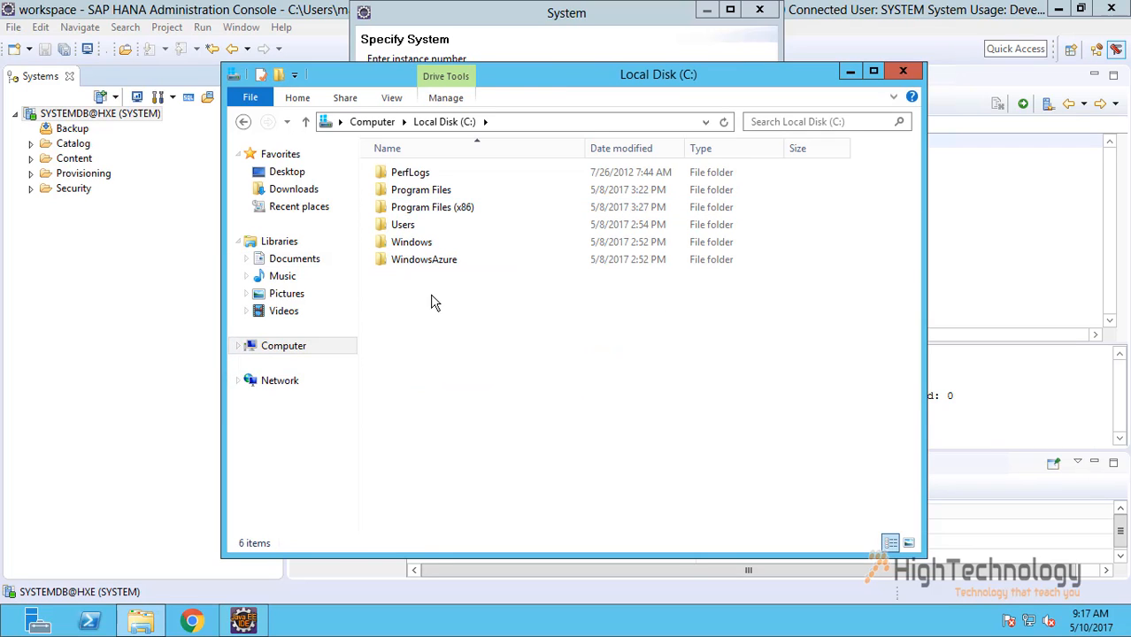
double_click(409, 241)
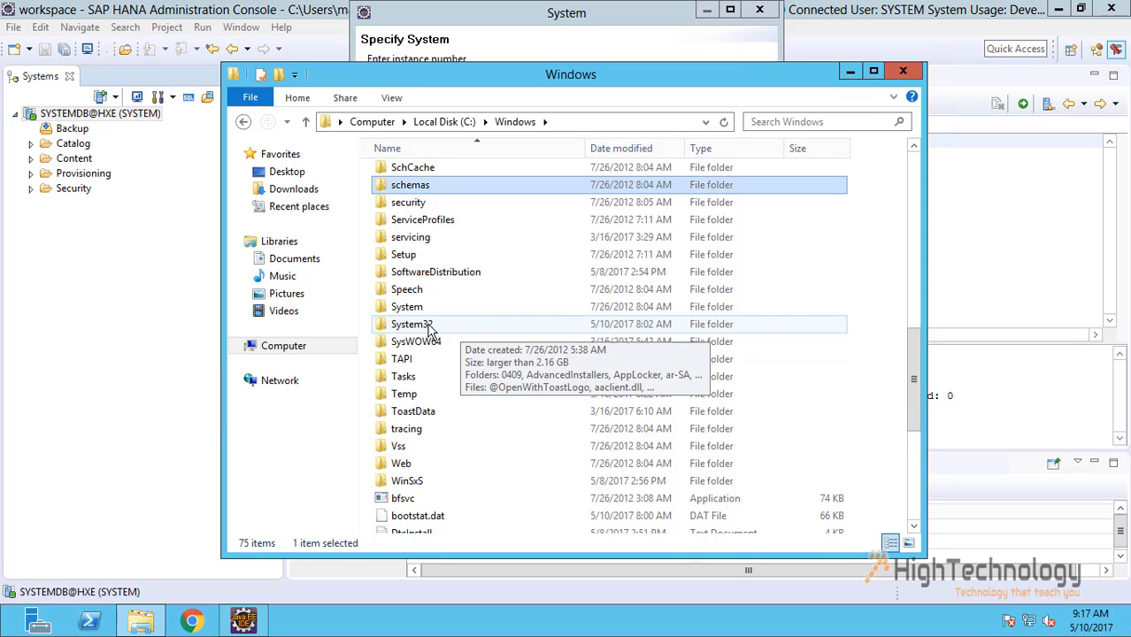
double_click(410, 324)
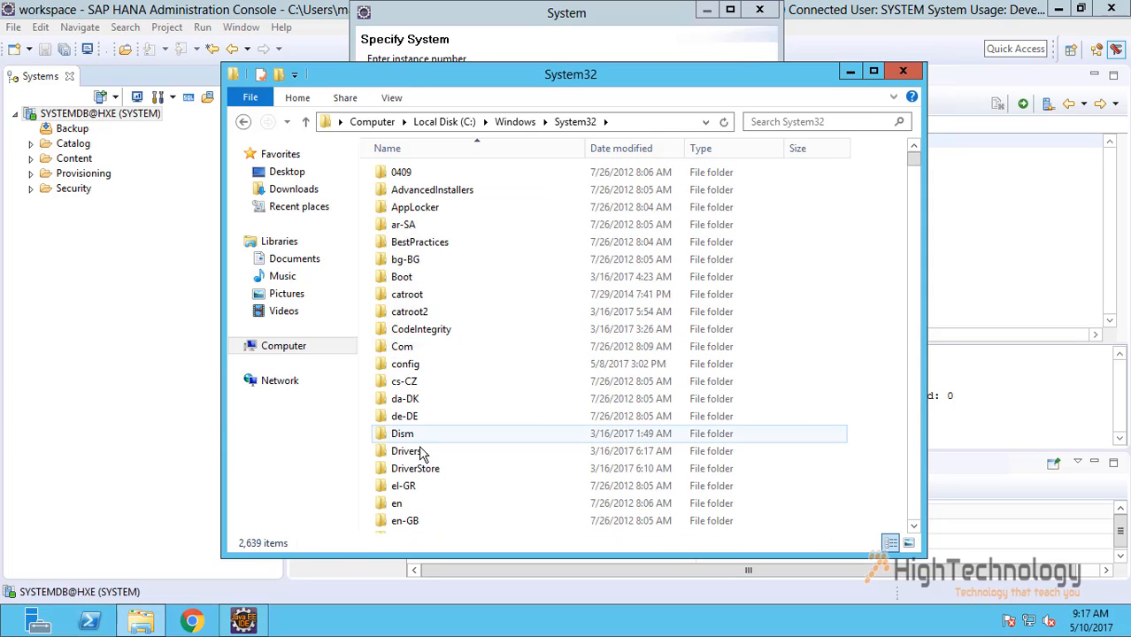
double_click(406, 451)
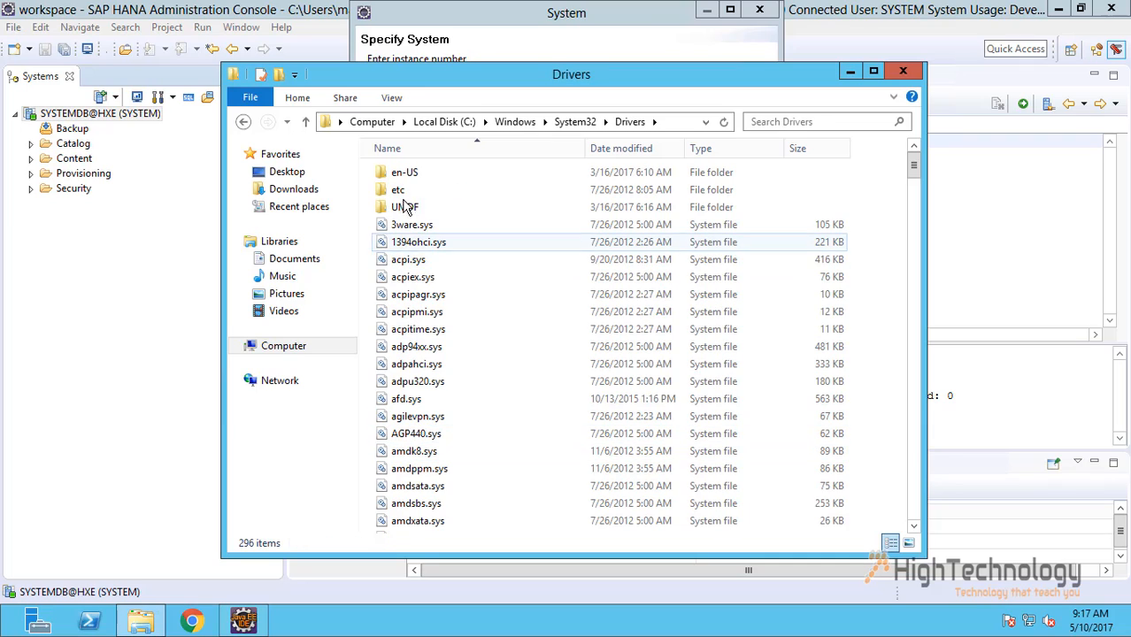
double_click(398, 189)
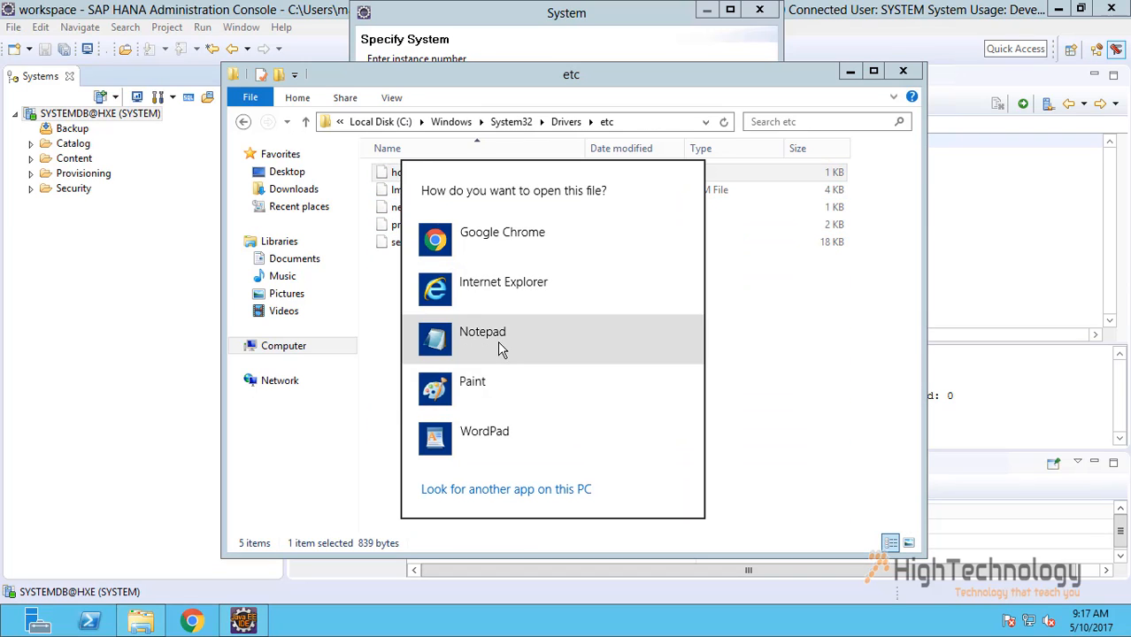
click(482, 340)
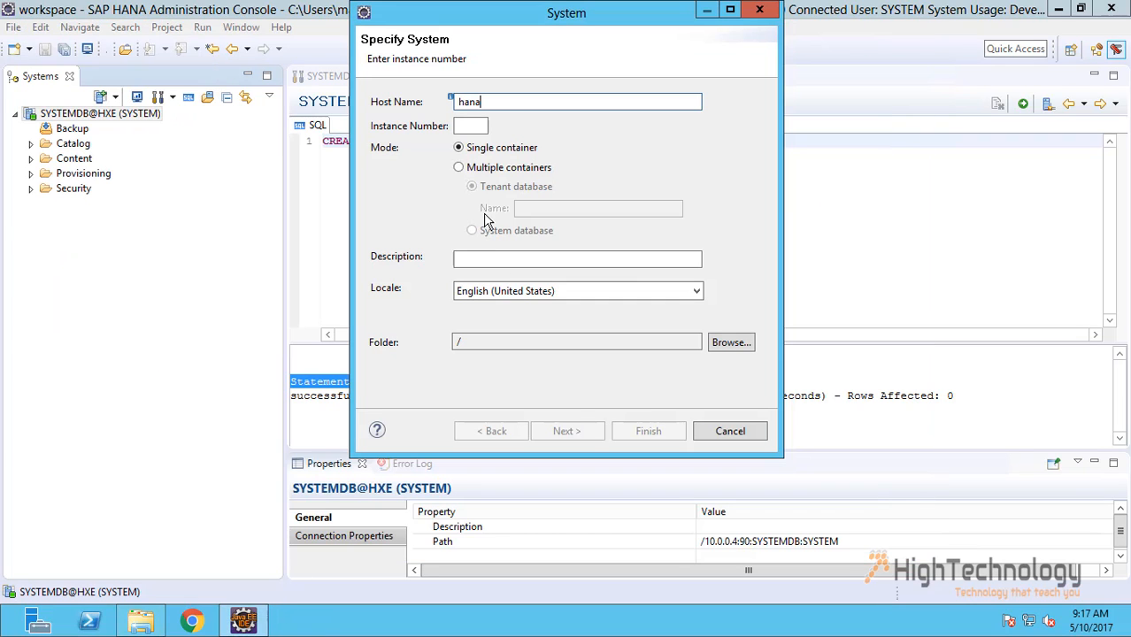
mouse_move(526, 200)
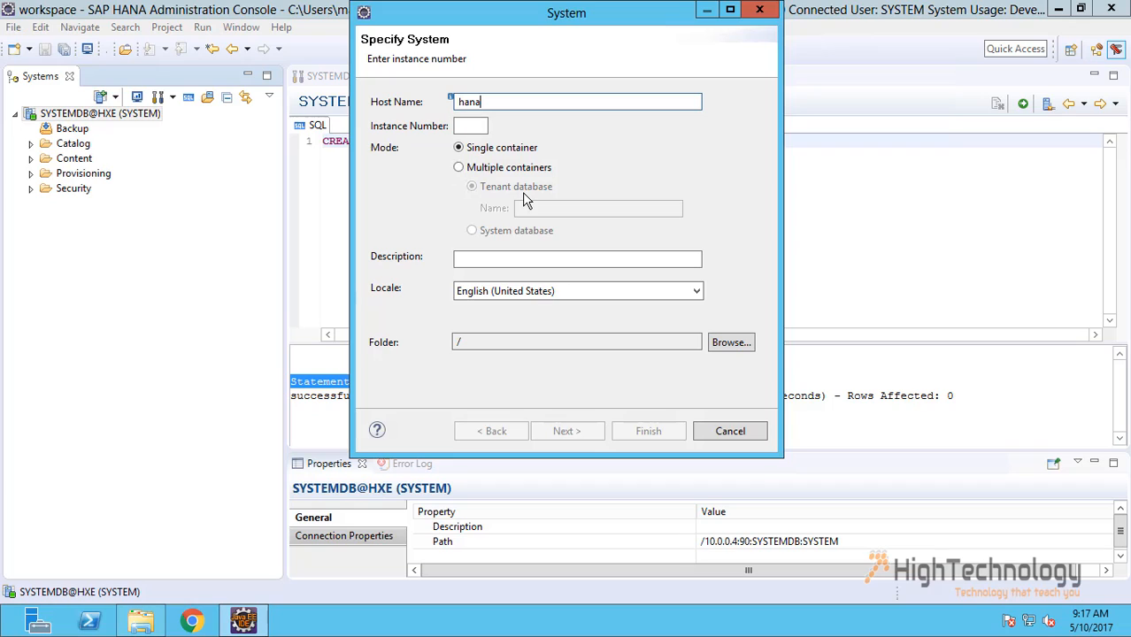
Step: Set instance 90 and multiple-container tenant TRAINING, describe it as TRAINING, and continue
click(471, 125)
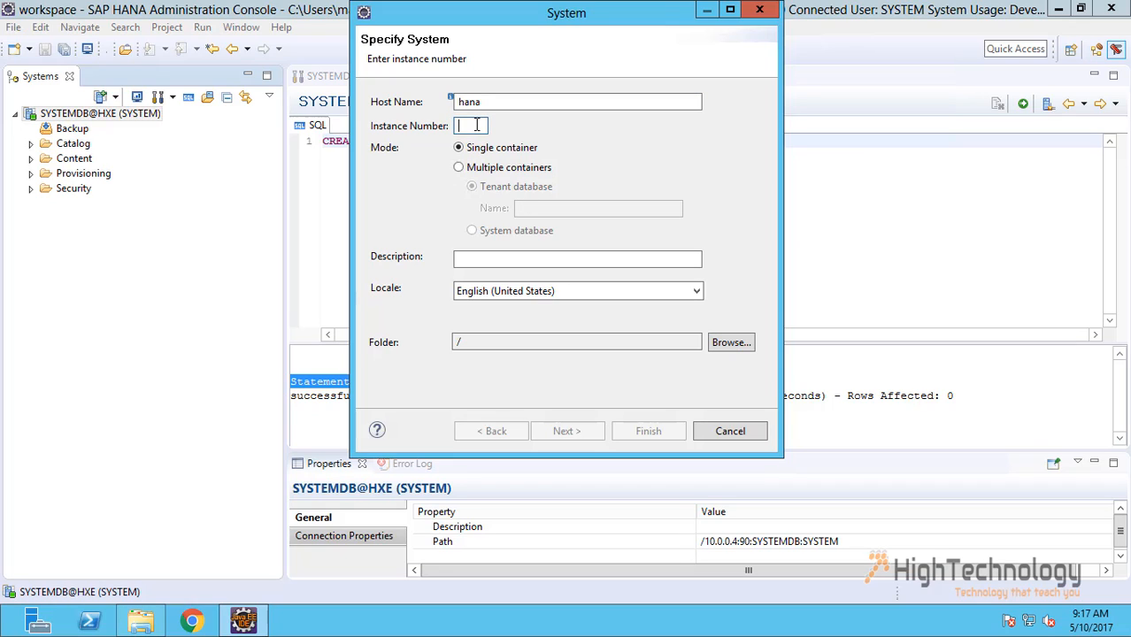
text(90)
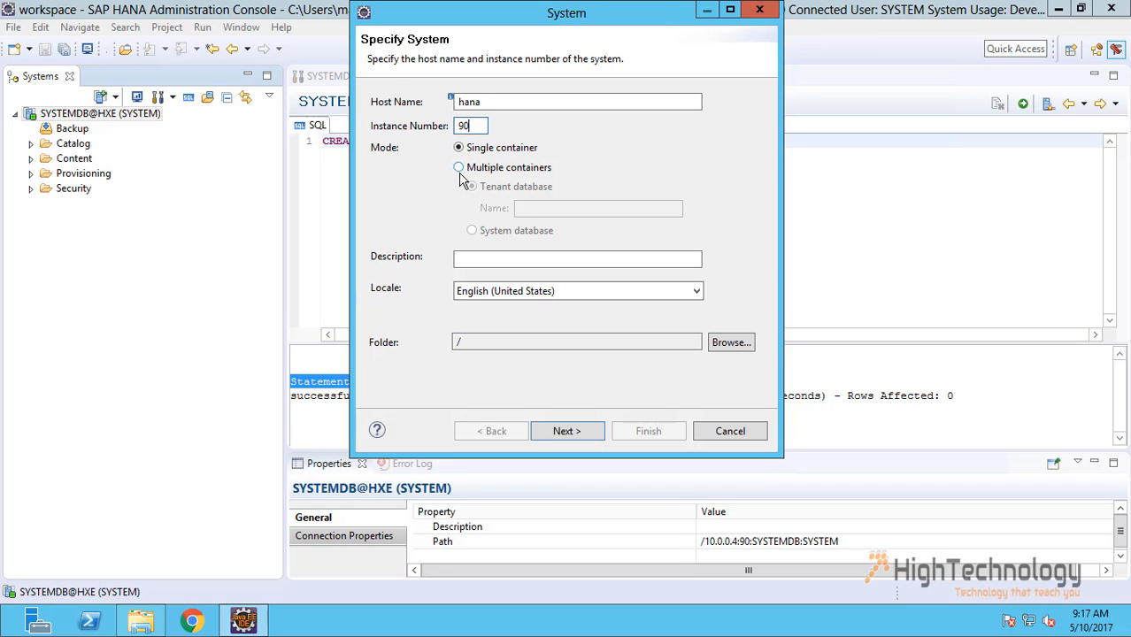
click(458, 168)
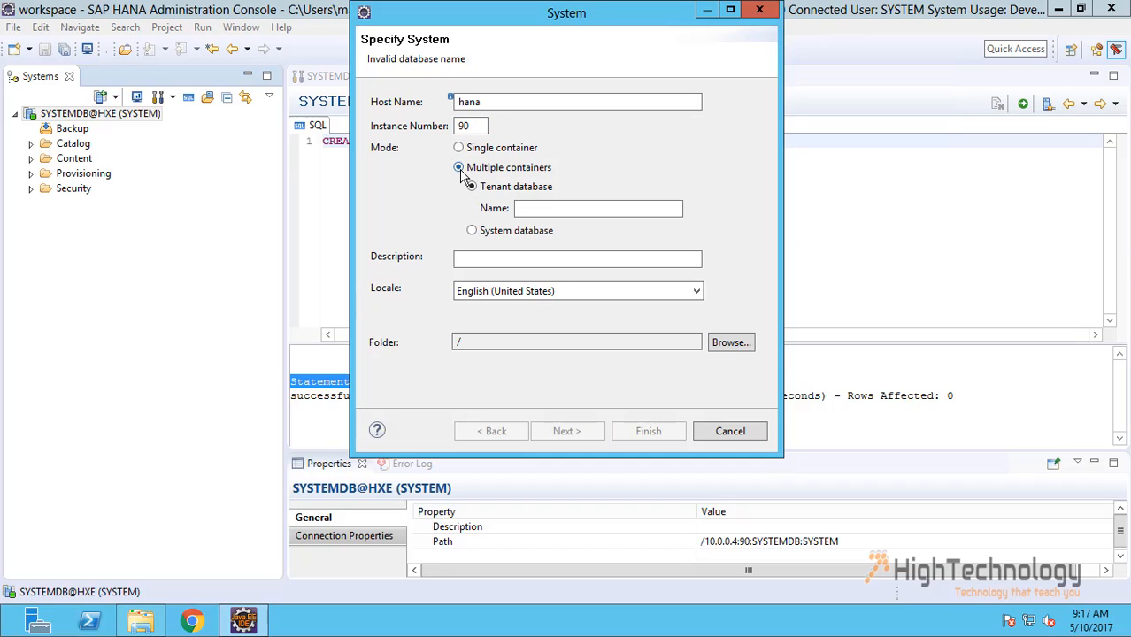
click(472, 186)
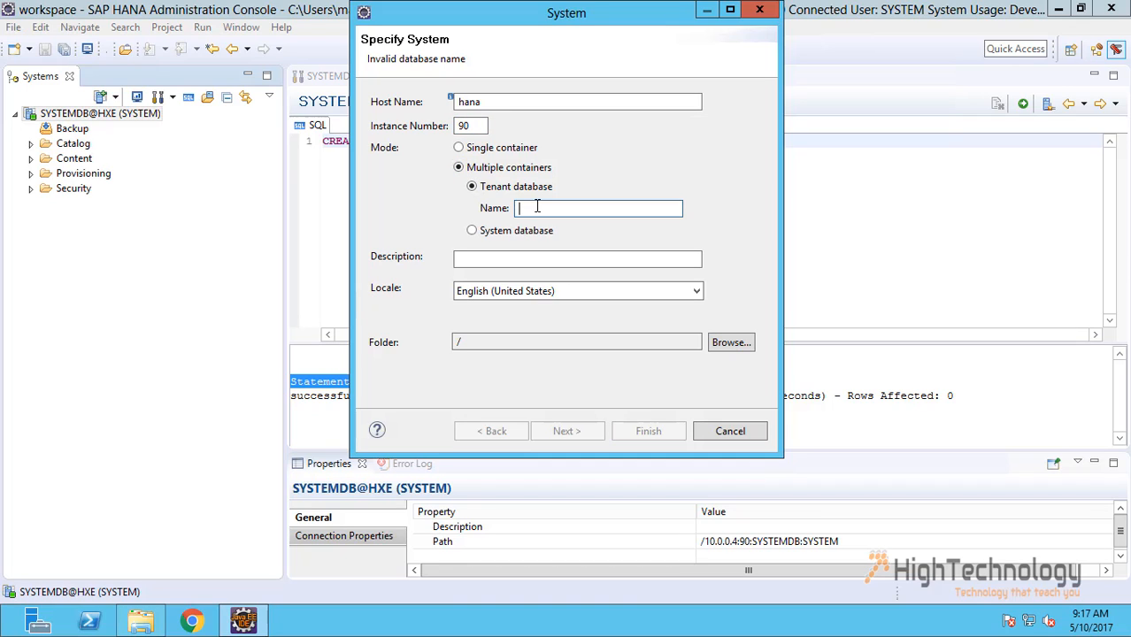
text(TRAINING)
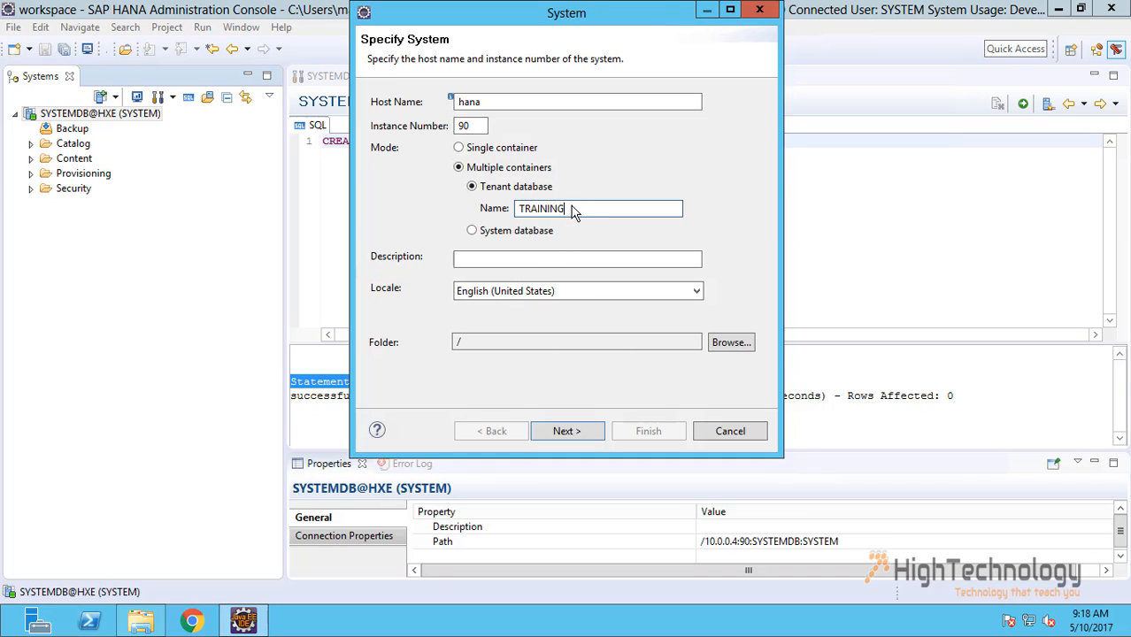
double_click(539, 208)
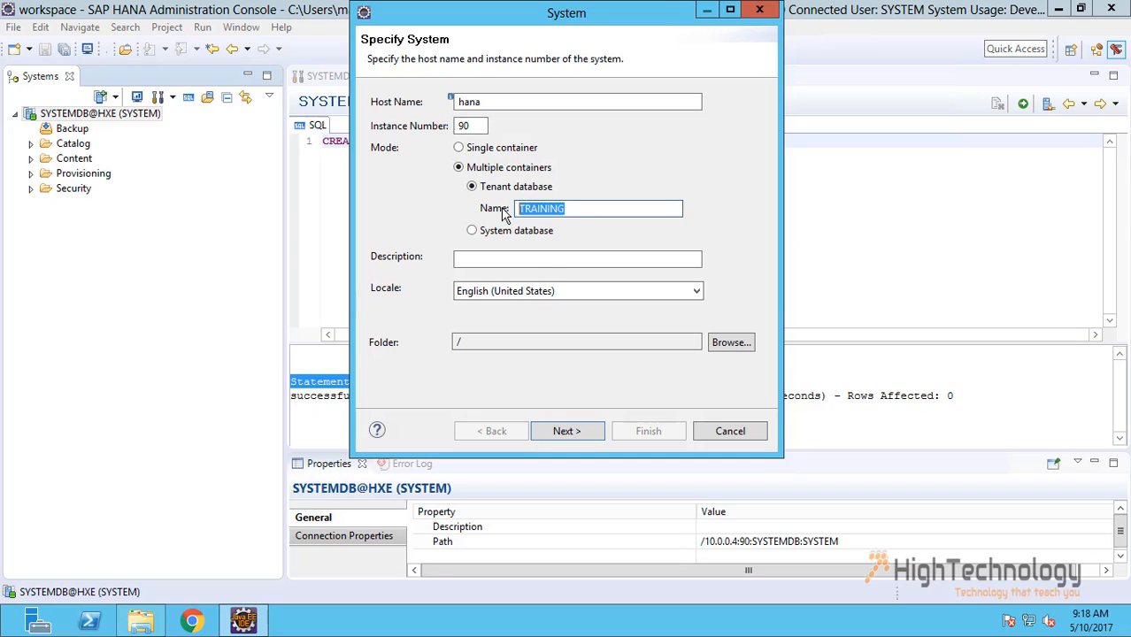
click(577, 258)
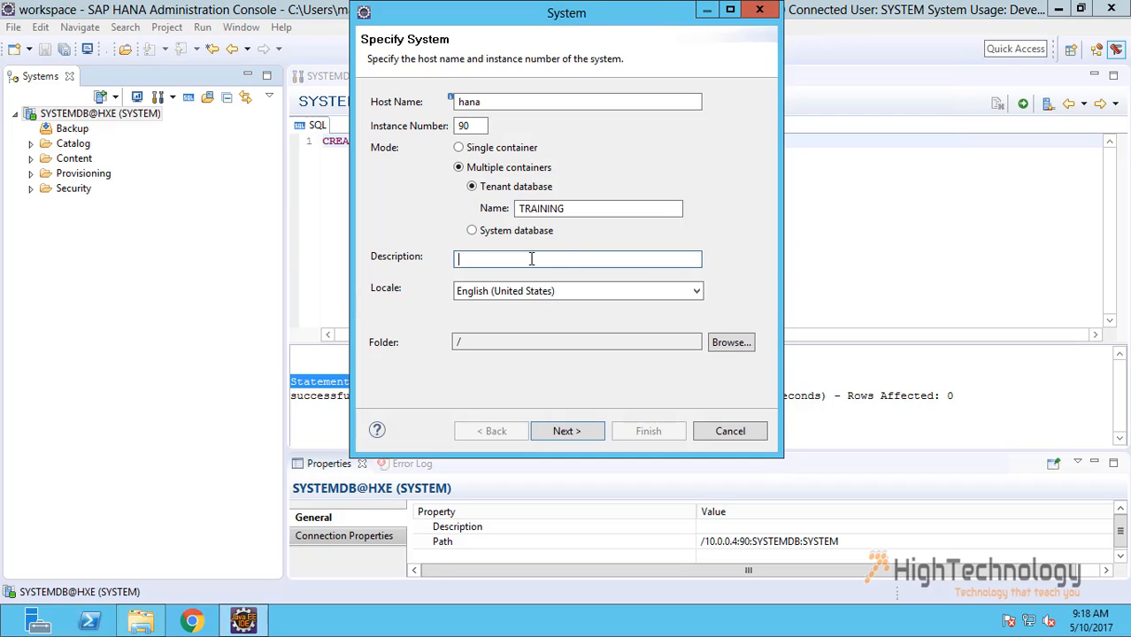
text(TRAINING)
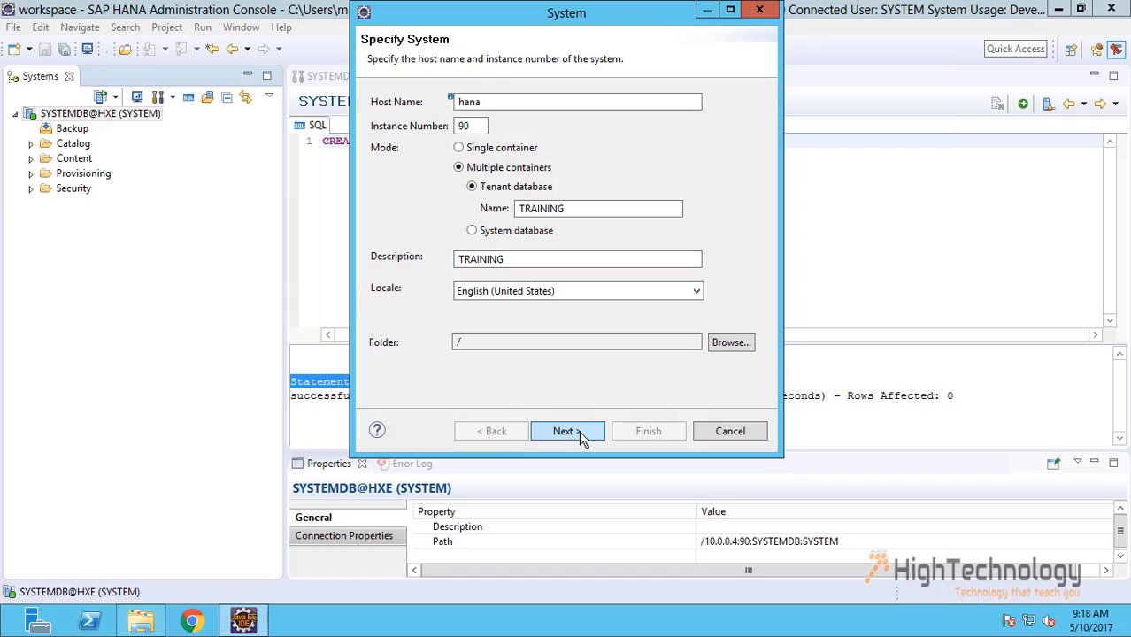
click(568, 431)
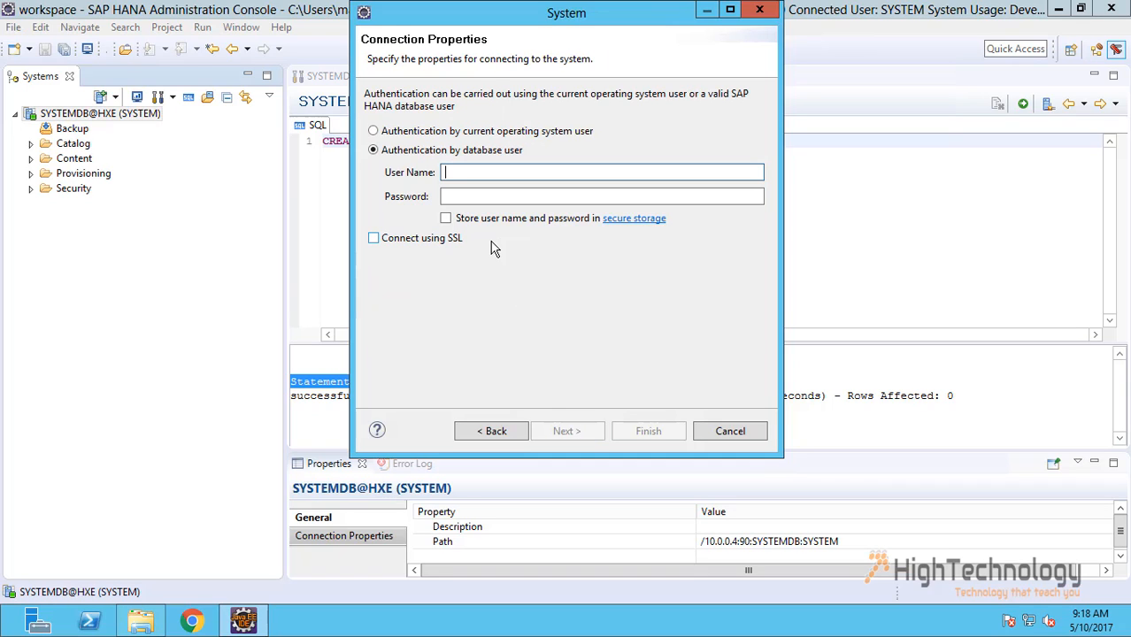
Step: Log on as user SYSTEM with its password and finish adding TRAINING@HXE
text(SYSTEM)
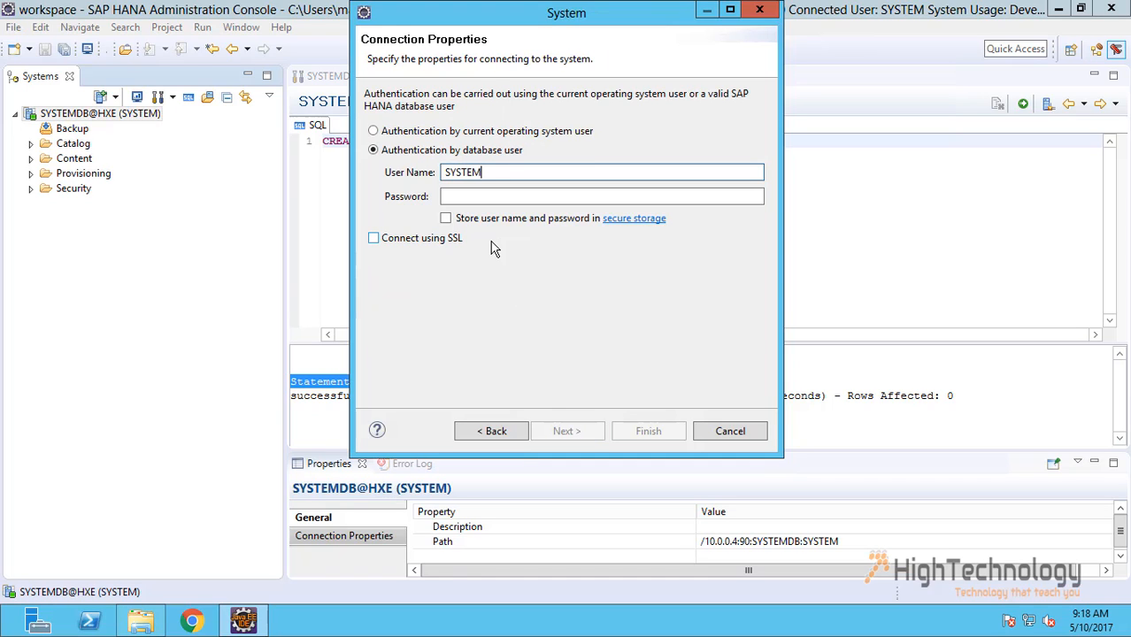
click(602, 196)
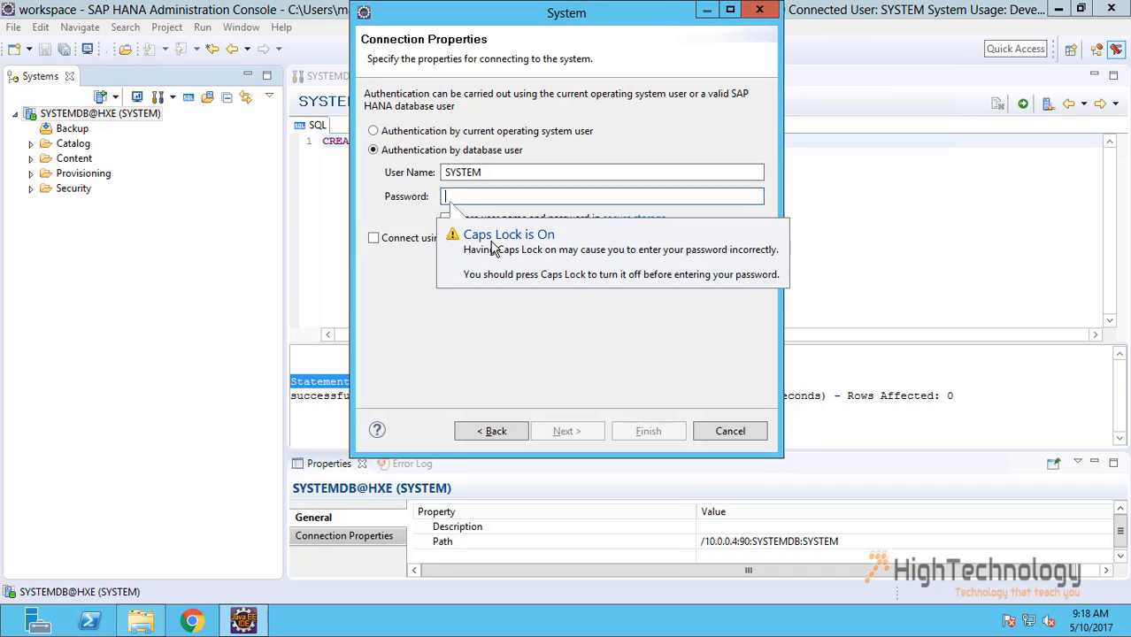
text(••)
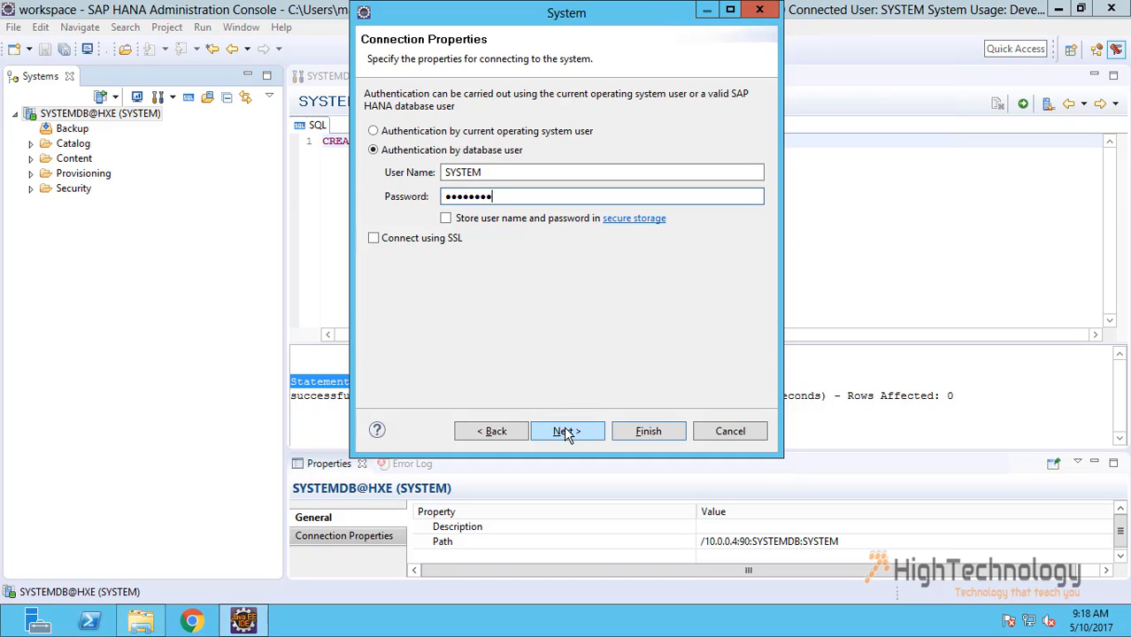
click(567, 431)
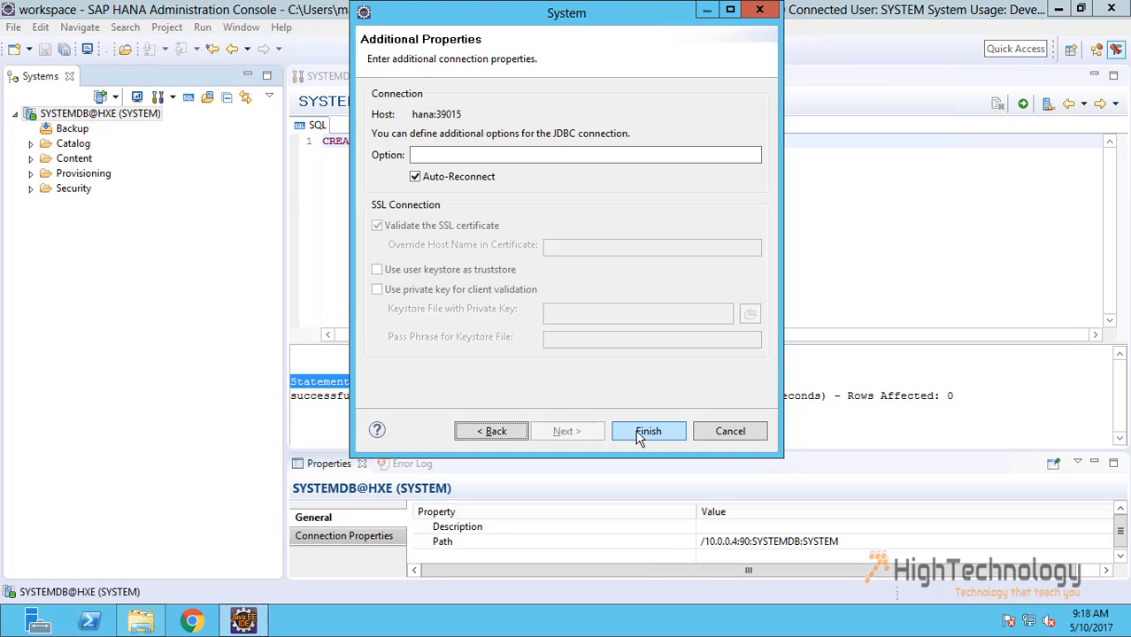
click(649, 431)
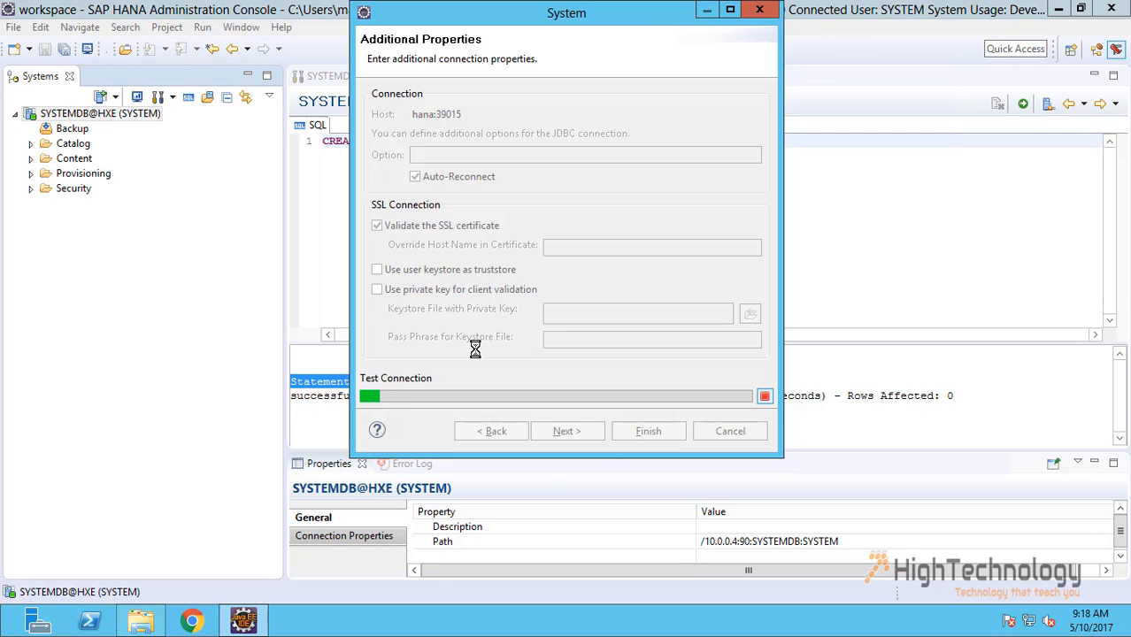
click(649, 431)
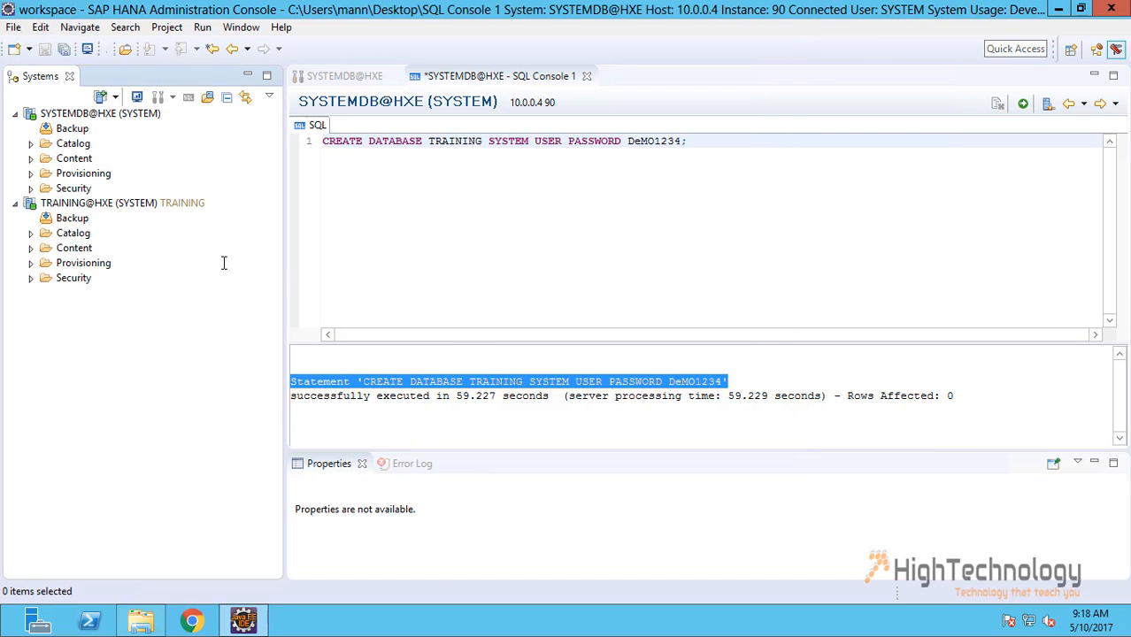
mouse_move(99, 205)
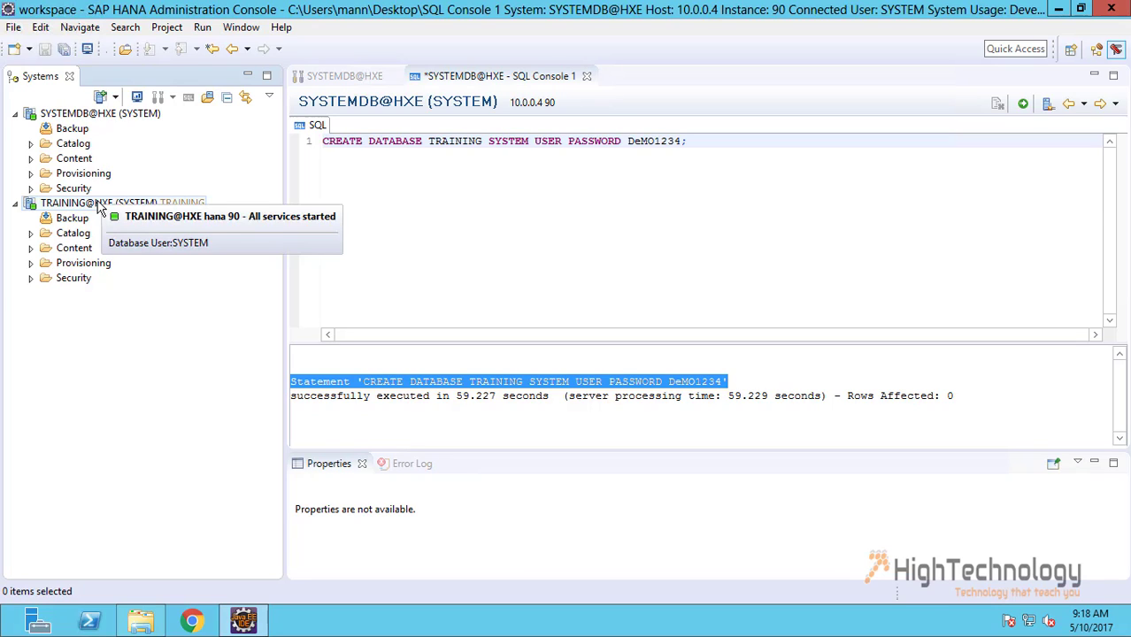
mouse_move(127, 219)
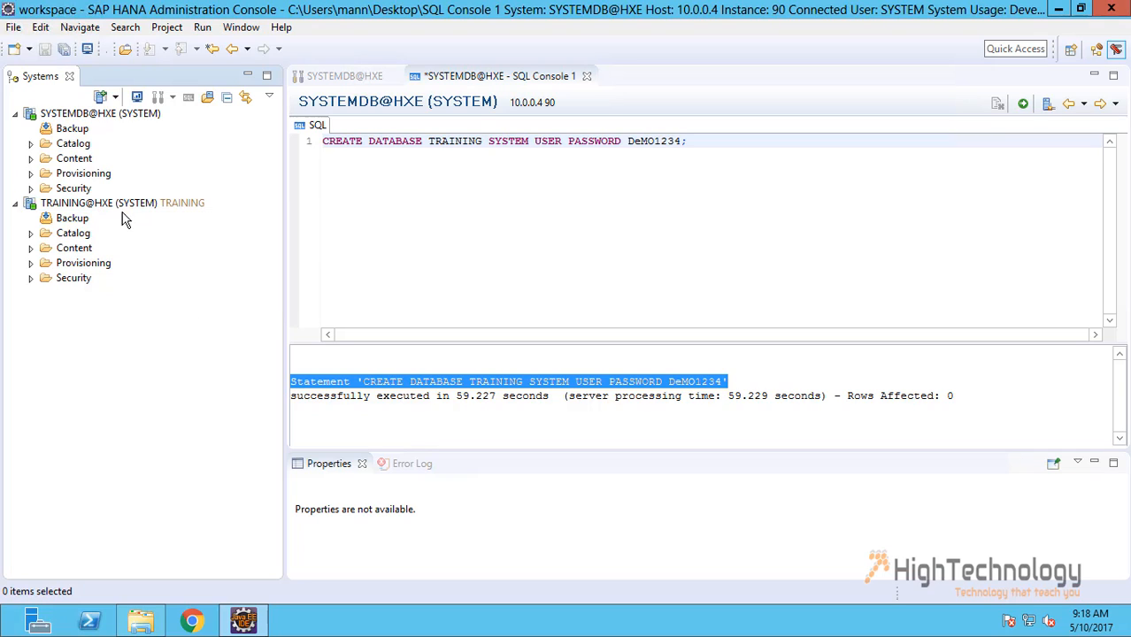
Step: Open the TRAINING@HXE administration overview showing all services started
click(100, 203)
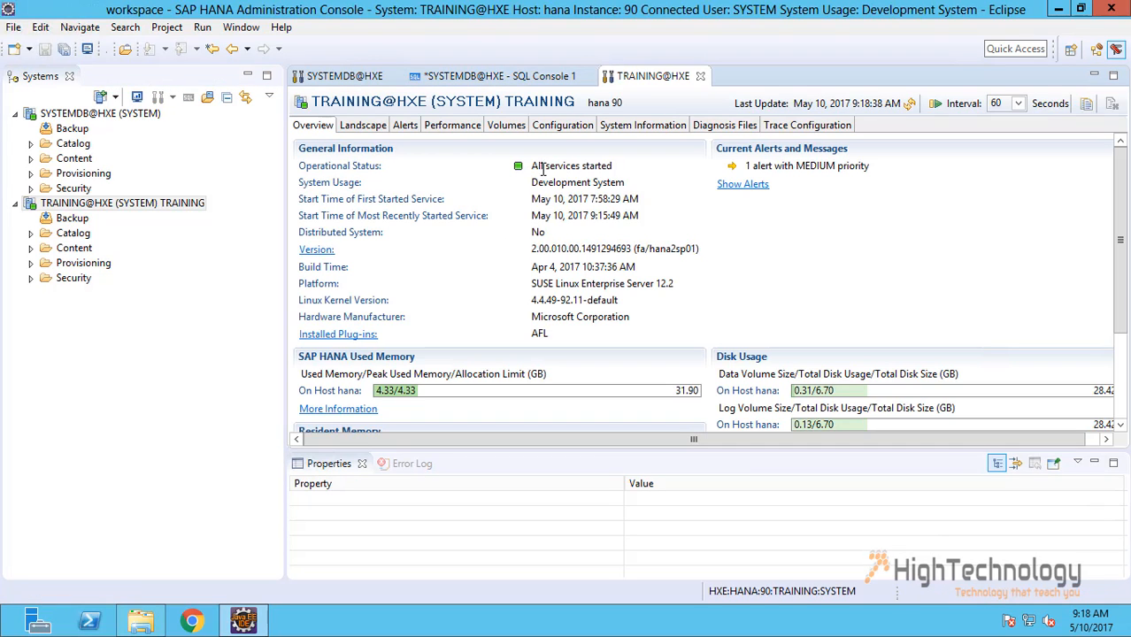
mouse_move(644, 335)
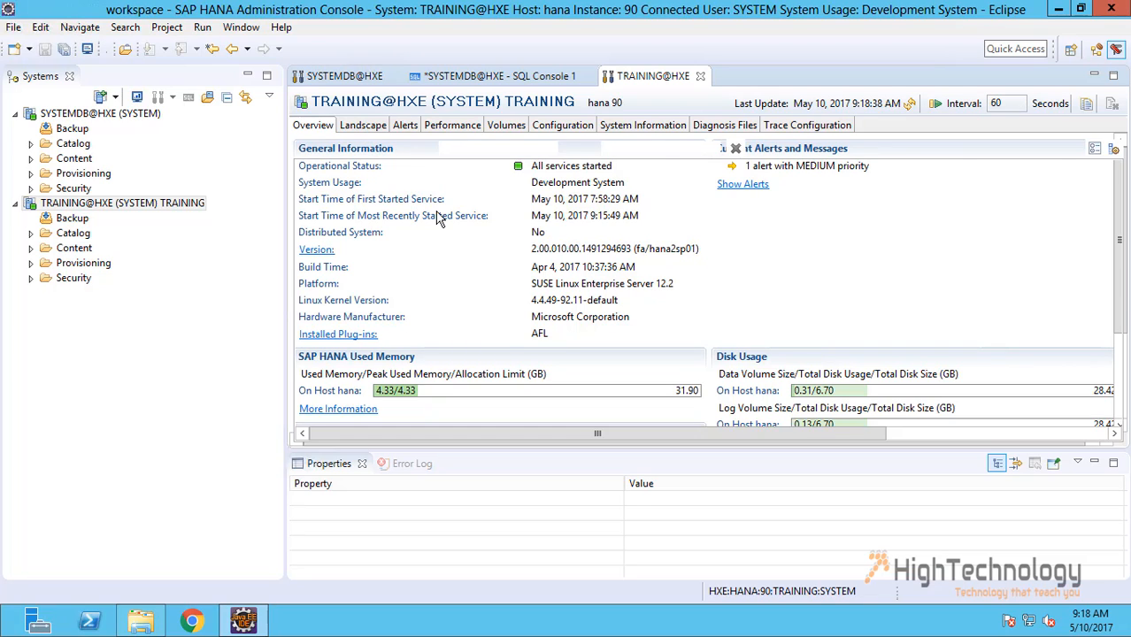
Step: Show the Landscape tab listing the six active TRAINING services on host hana
click(362, 125)
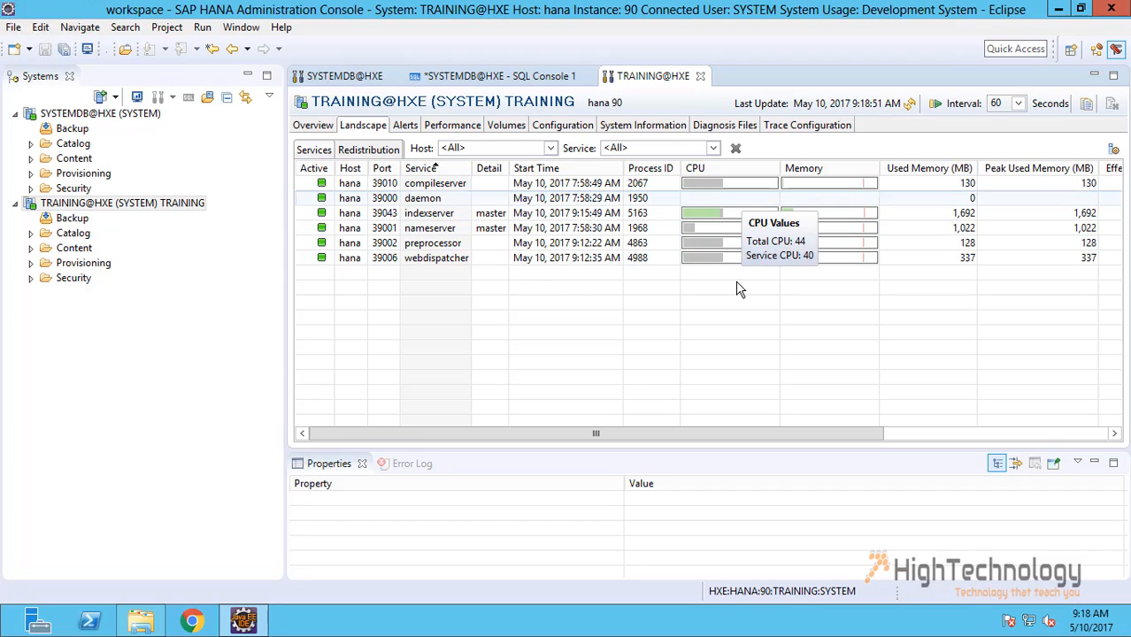
mouse_move(587, 361)
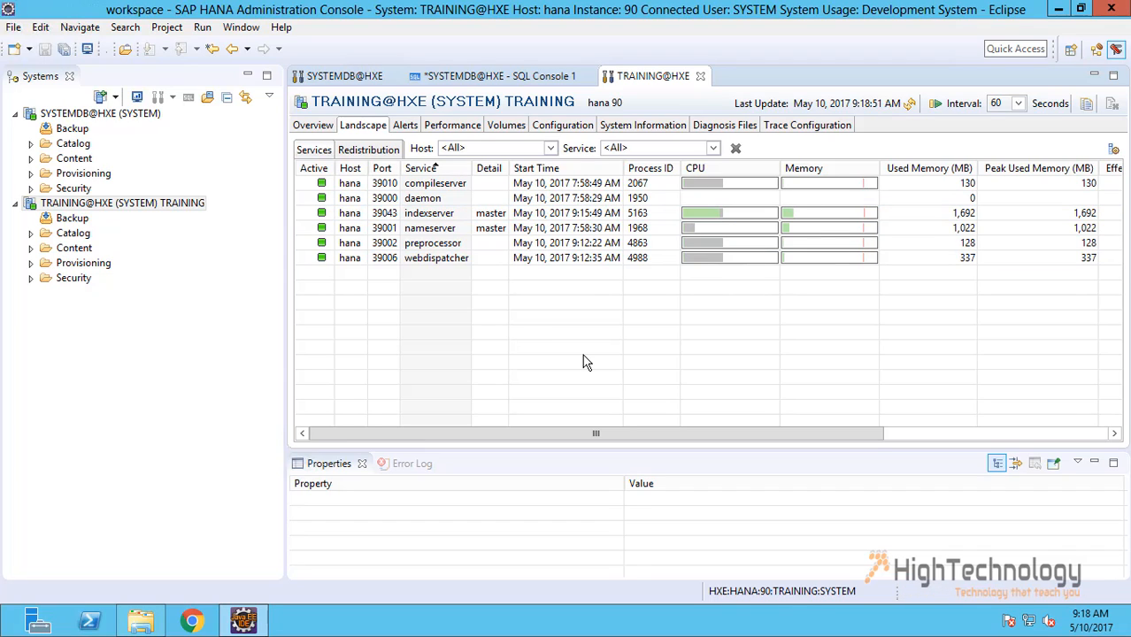